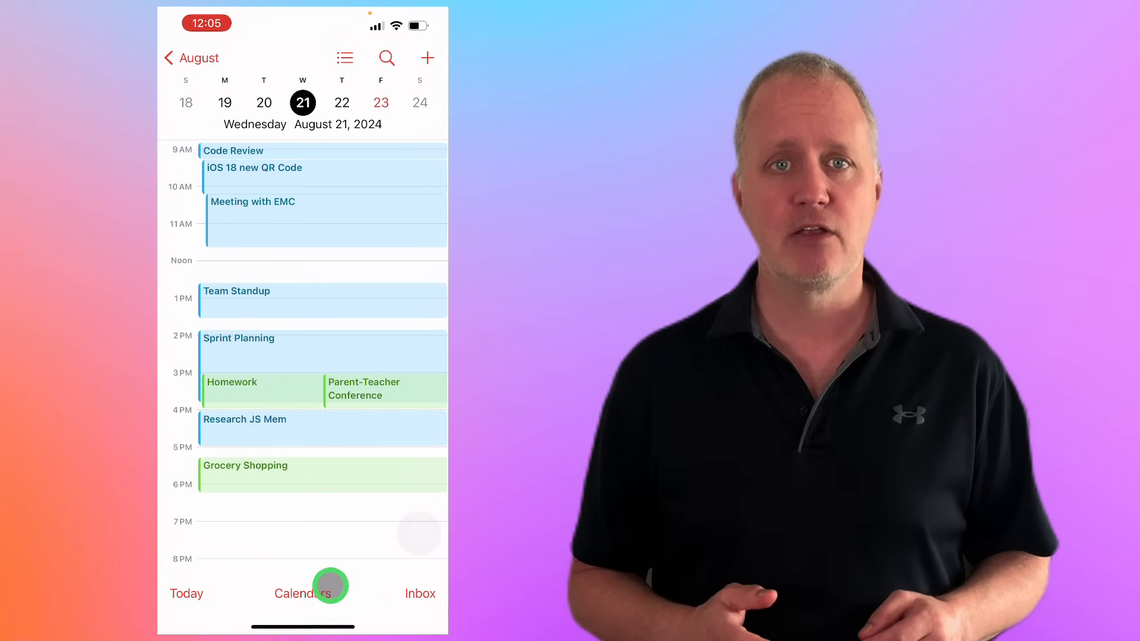
Step: Show the calendar list and scroll to the Add Calendar options at its end
click(303, 594)
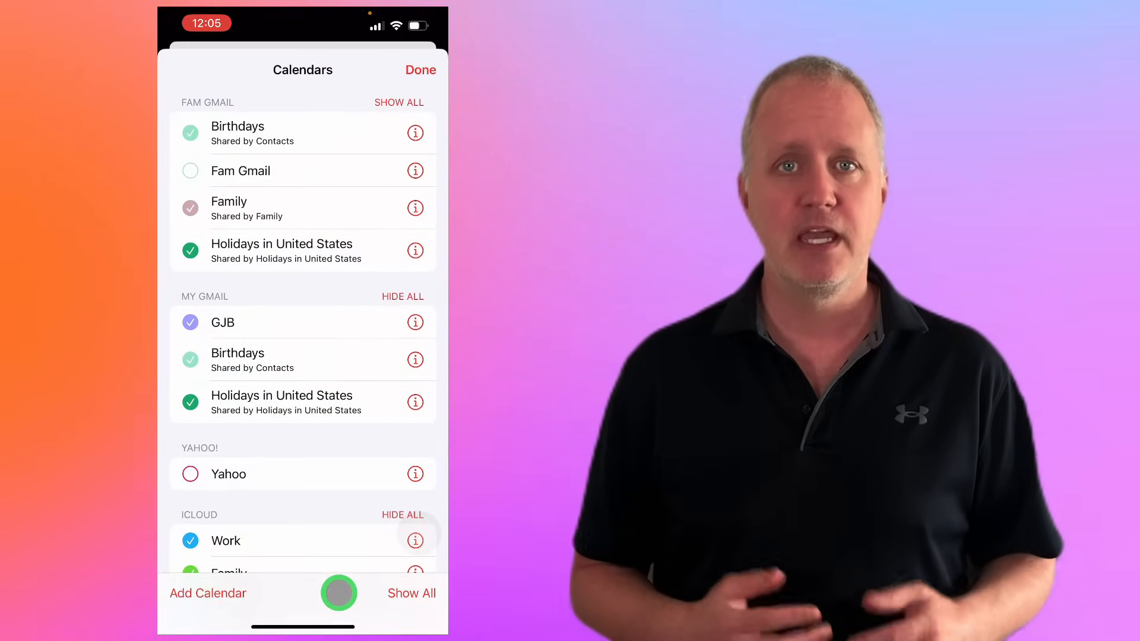
scroll(down, 3)
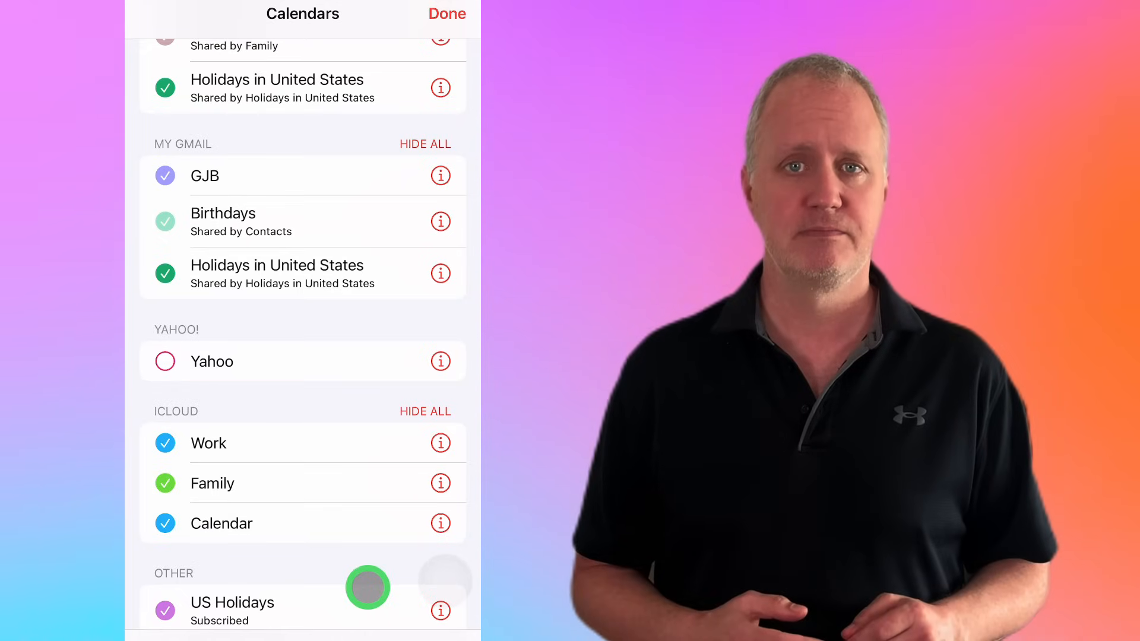
scroll(down, 3)
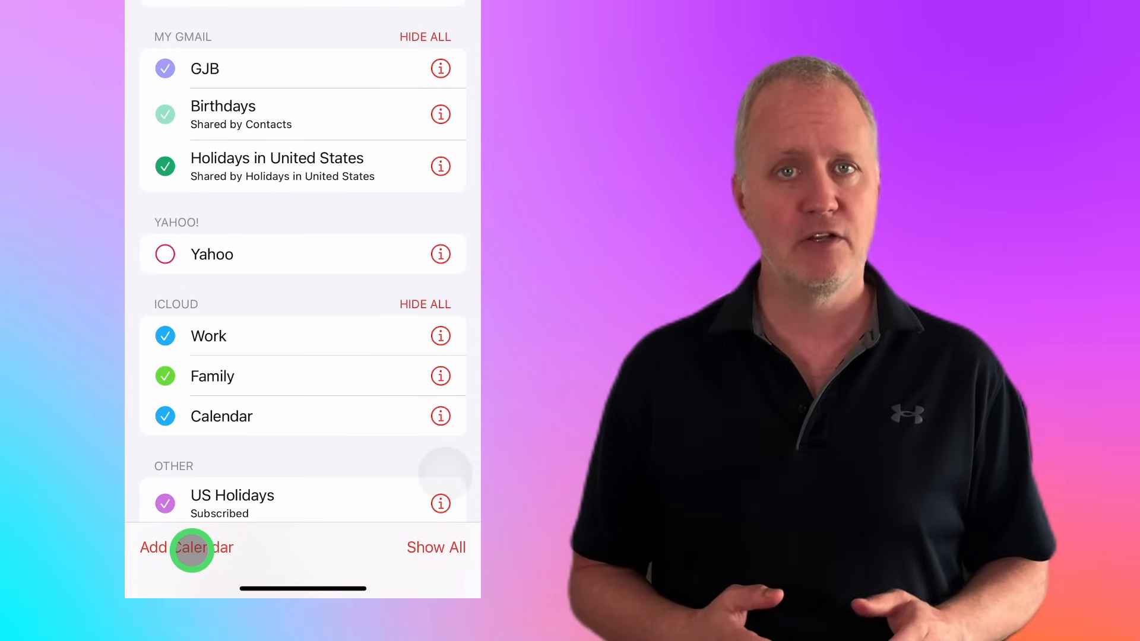
click(186, 548)
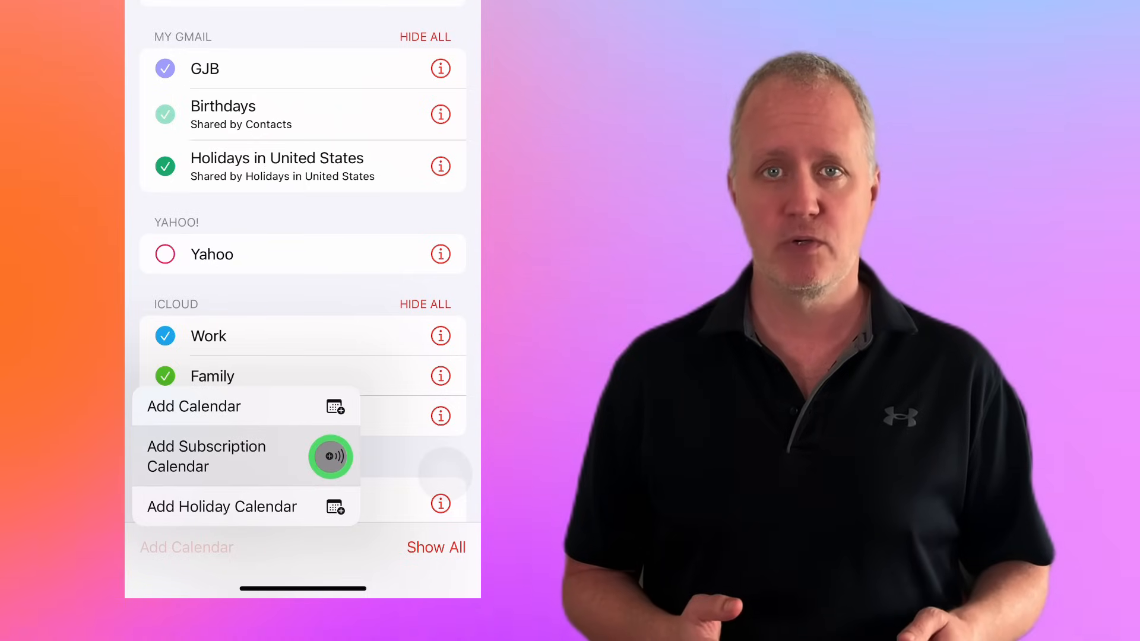
mouse_move(335, 507)
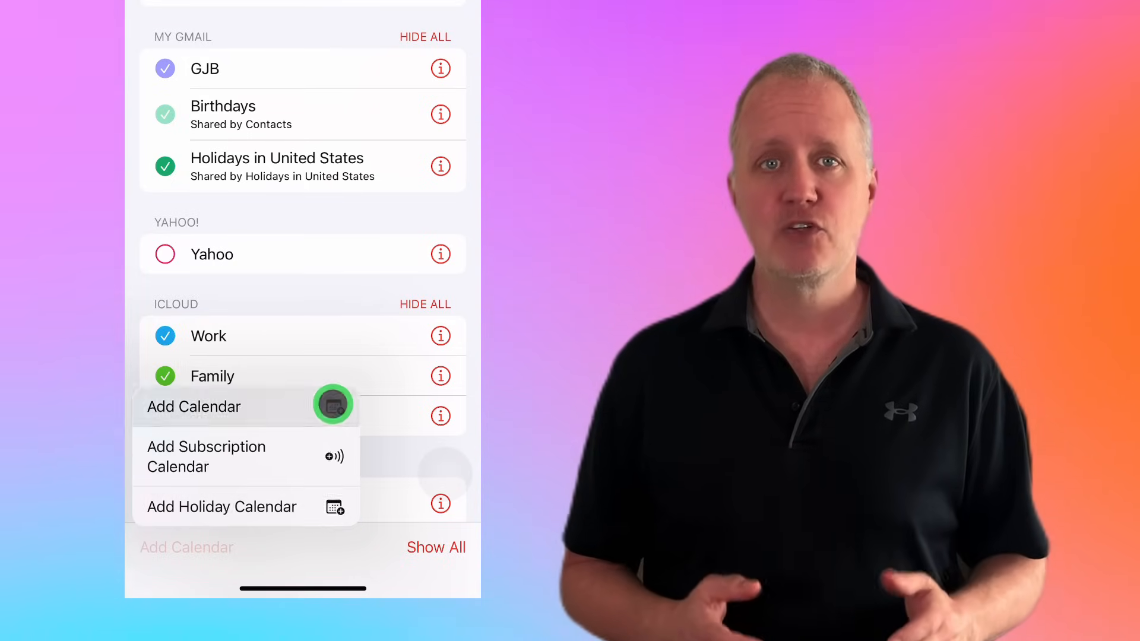
Step: Name the new iCloud calendar 'Te', colour it purple and save it
text(Te)
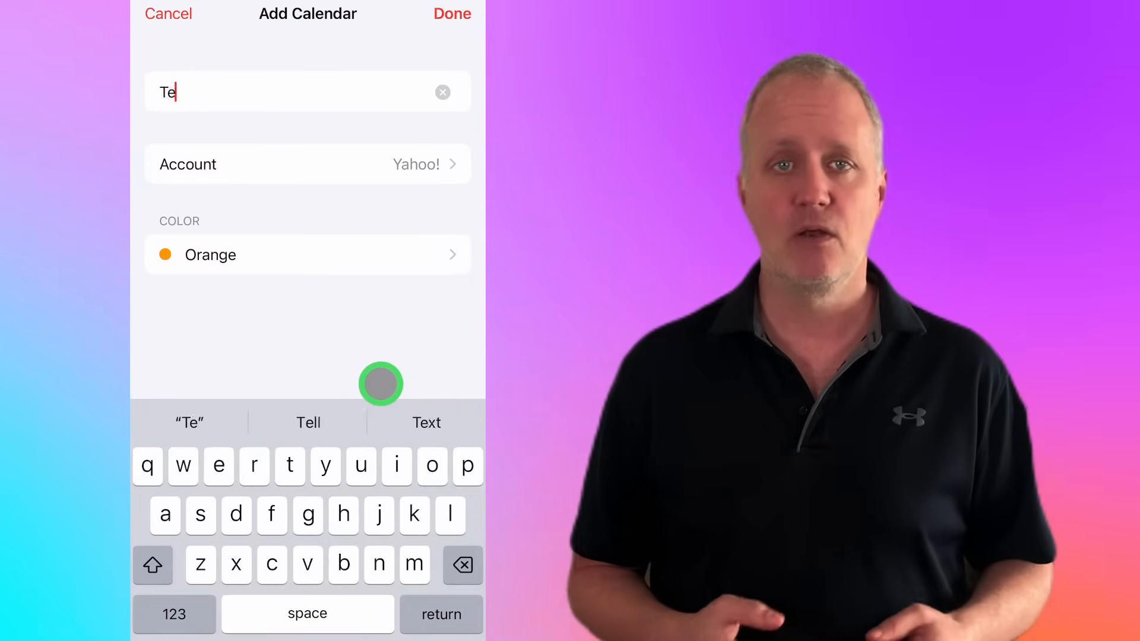
click(308, 164)
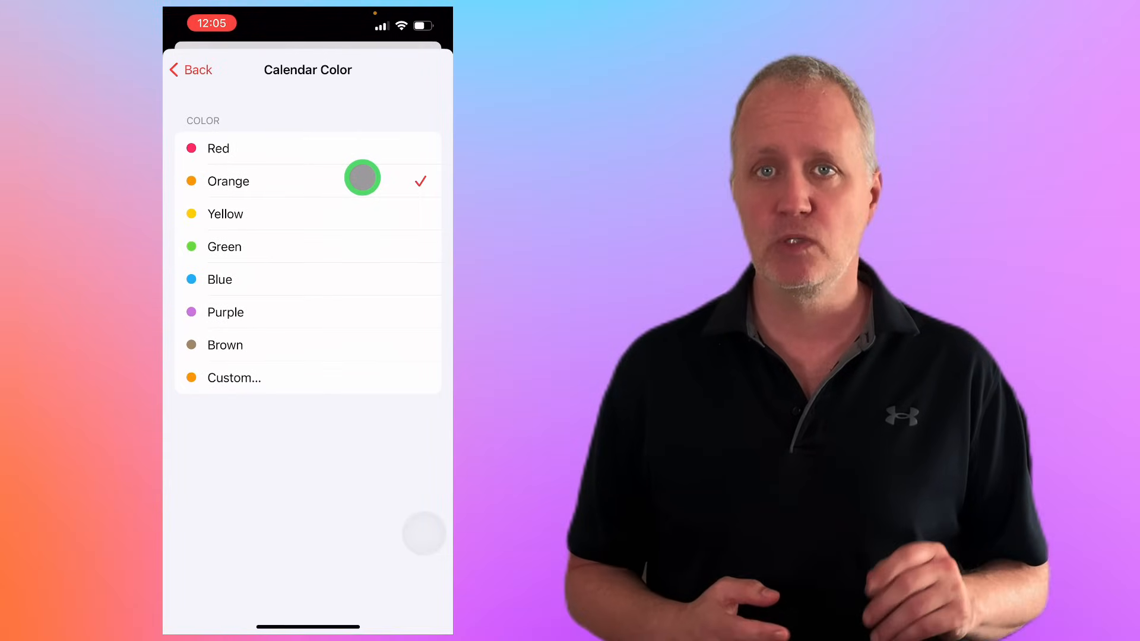
click(190, 70)
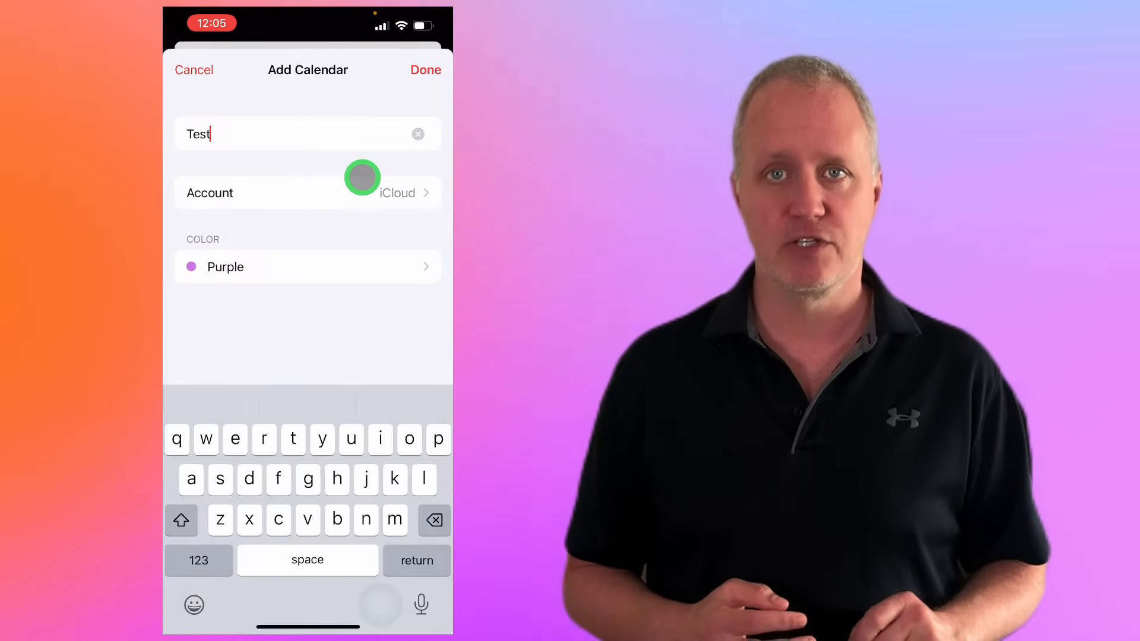
click(425, 70)
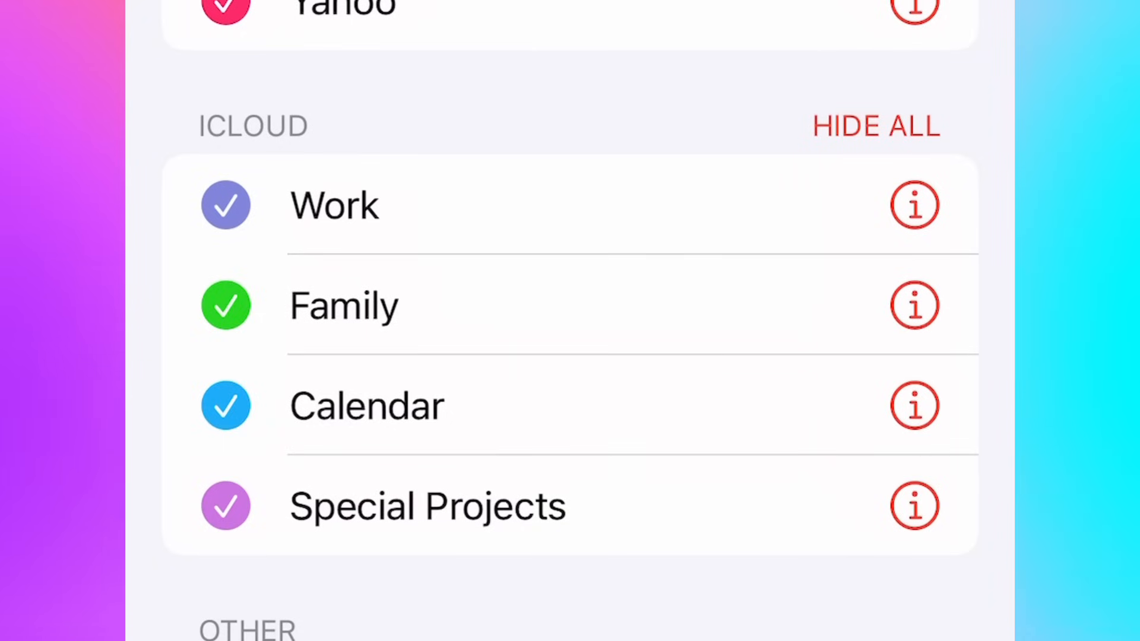
Step: Hide the Work calendar's events and return to the Monday, August 19 day view
click(875, 126)
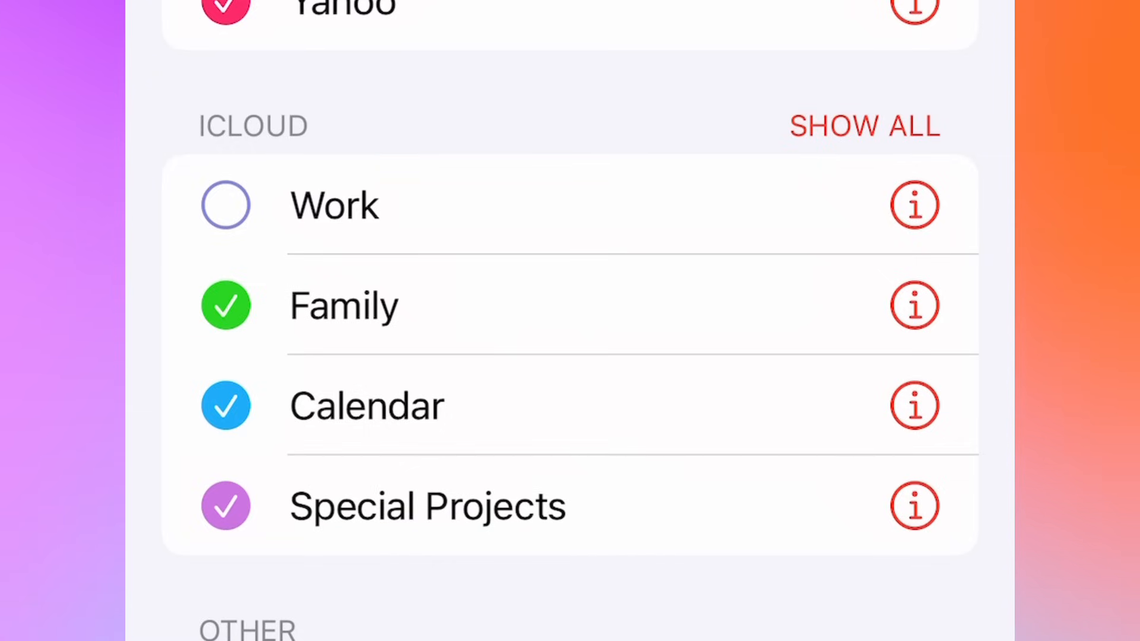
click(863, 124)
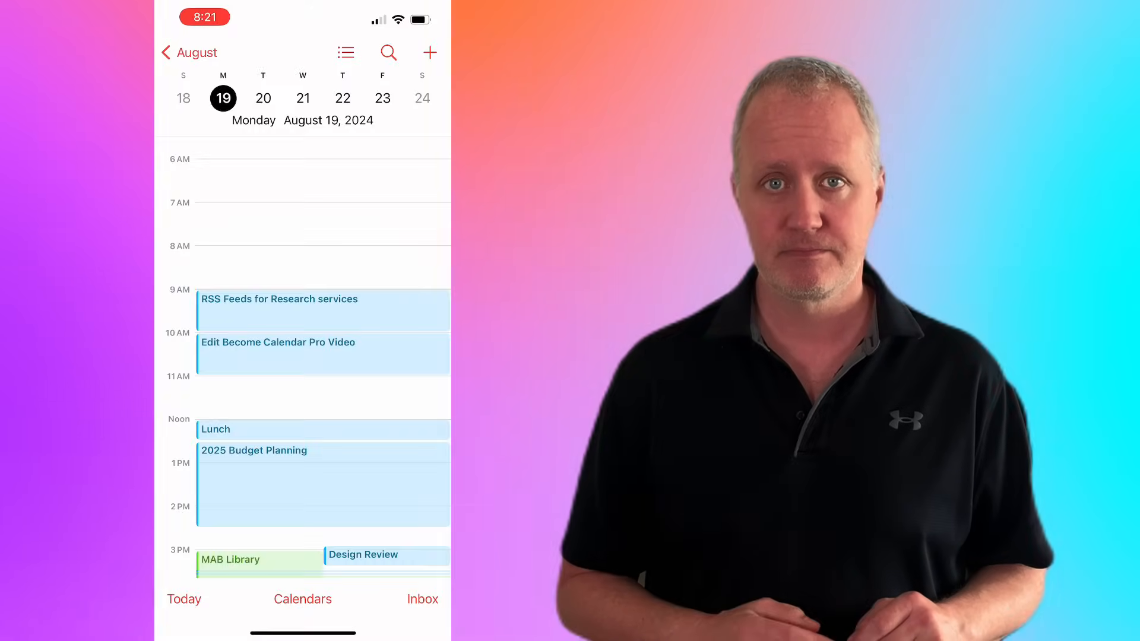
Step: Add a person to the Work calendar's sharing with view and edit access, then save
click(303, 598)
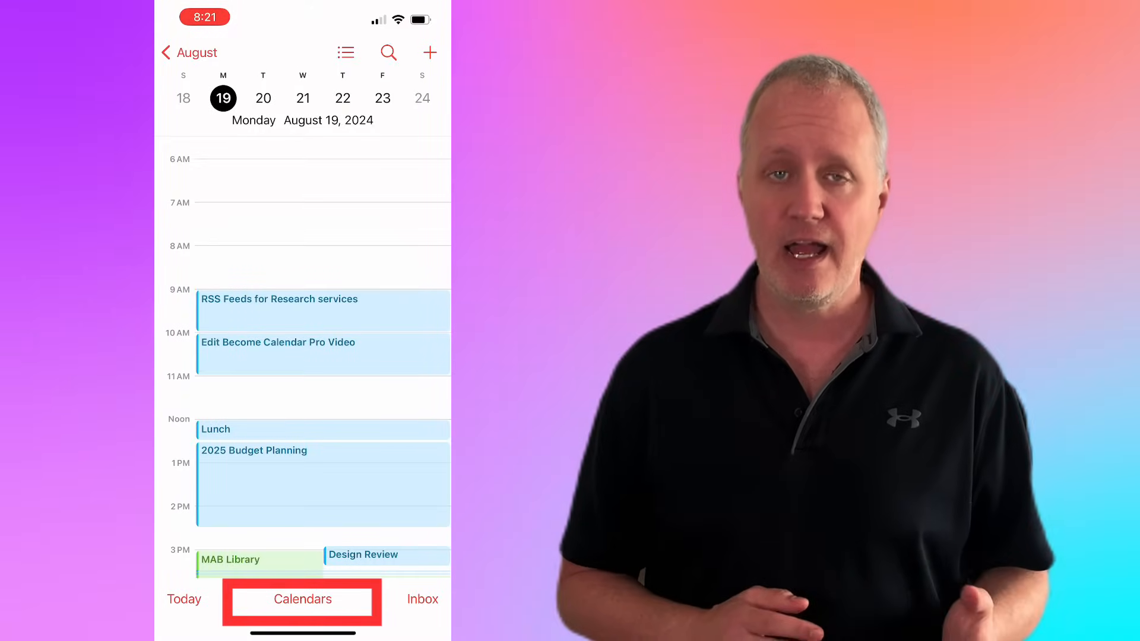
click(301, 598)
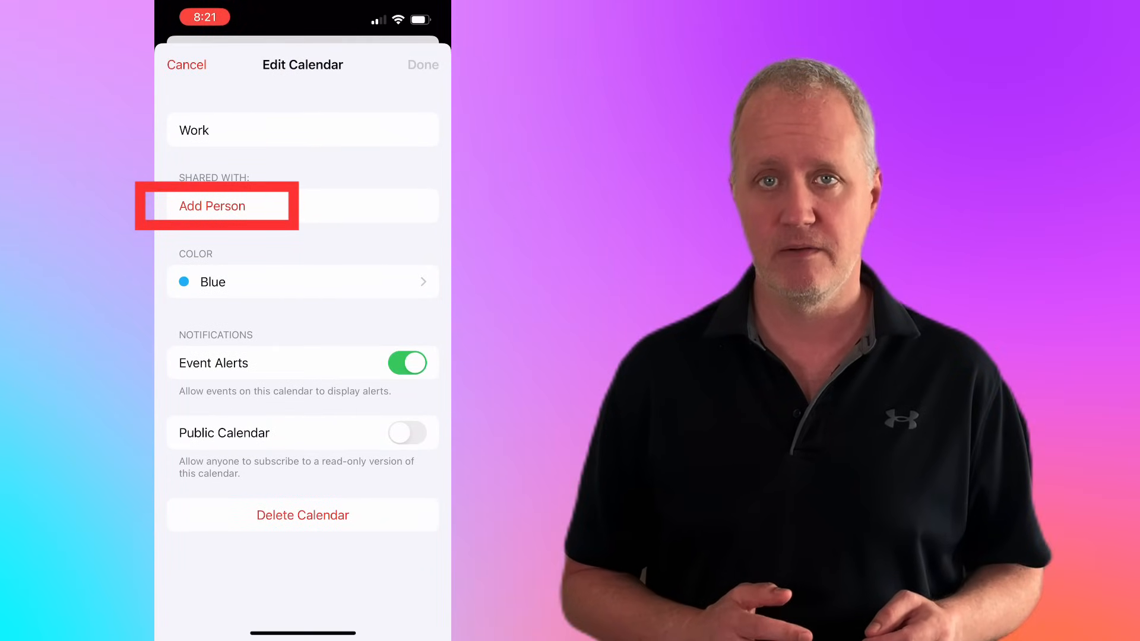
click(212, 205)
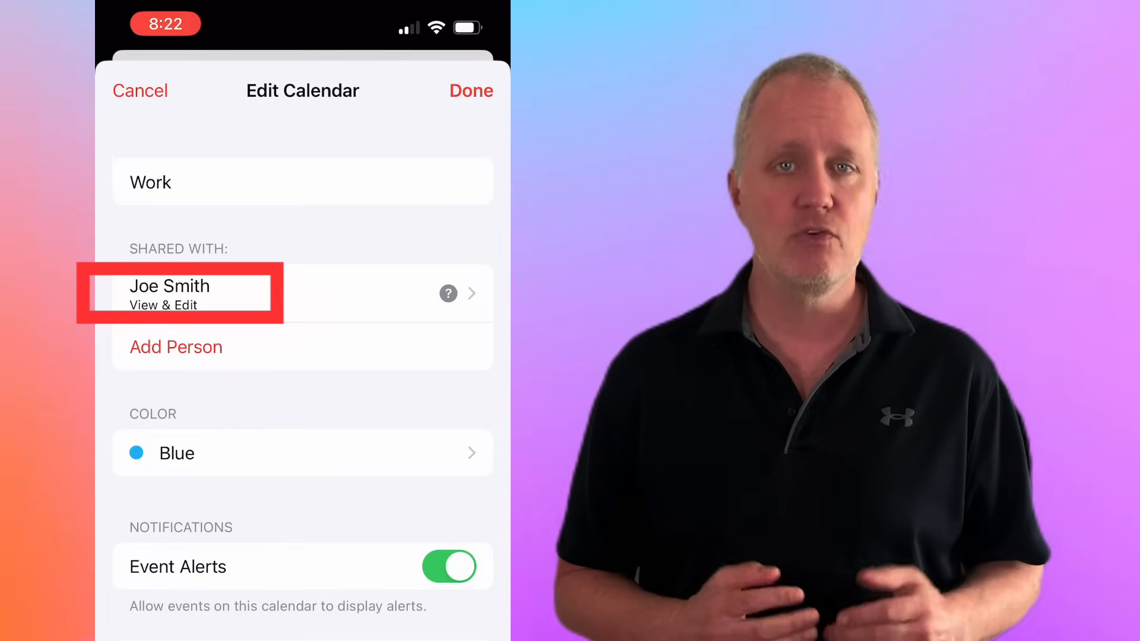
click(175, 293)
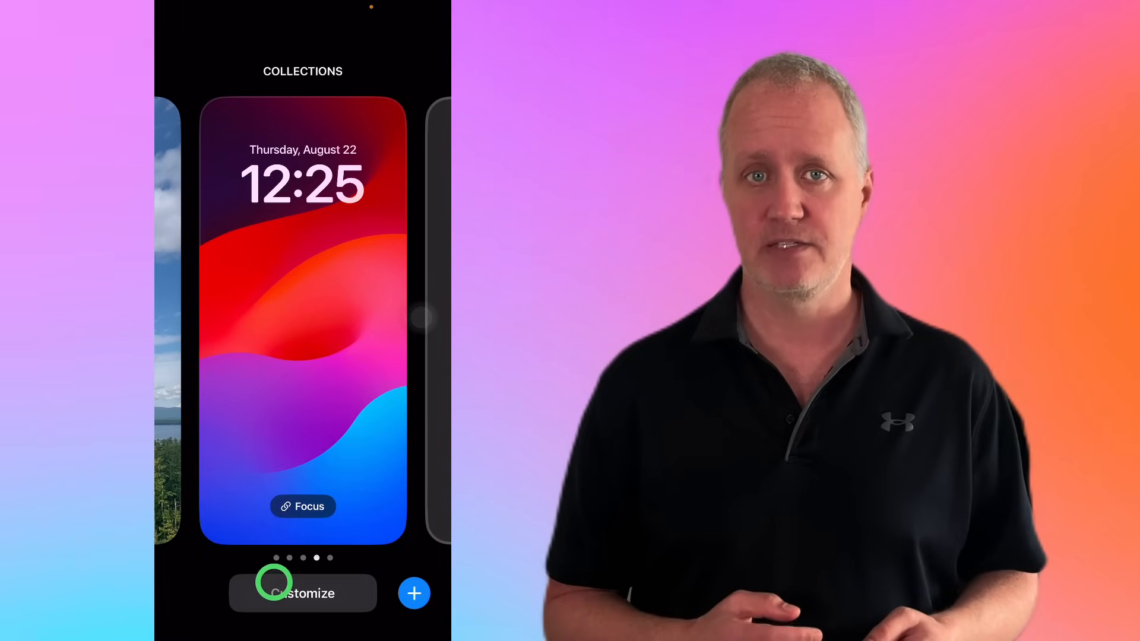
Step: Customize the lock screen and drag the Calendar Next Event widget into place
click(303, 594)
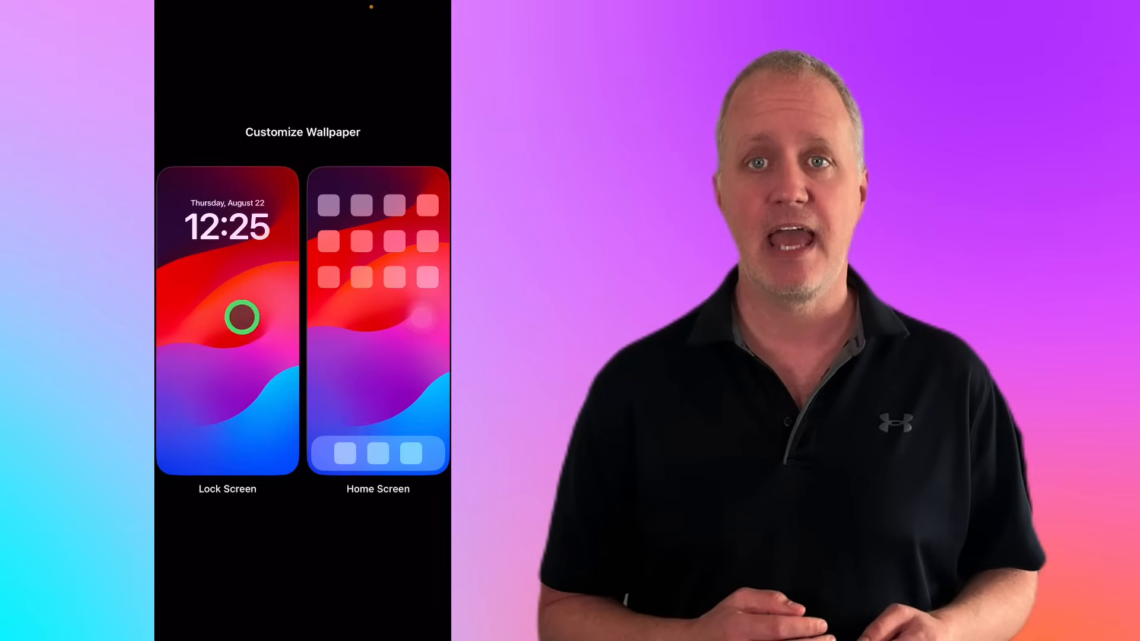
click(226, 323)
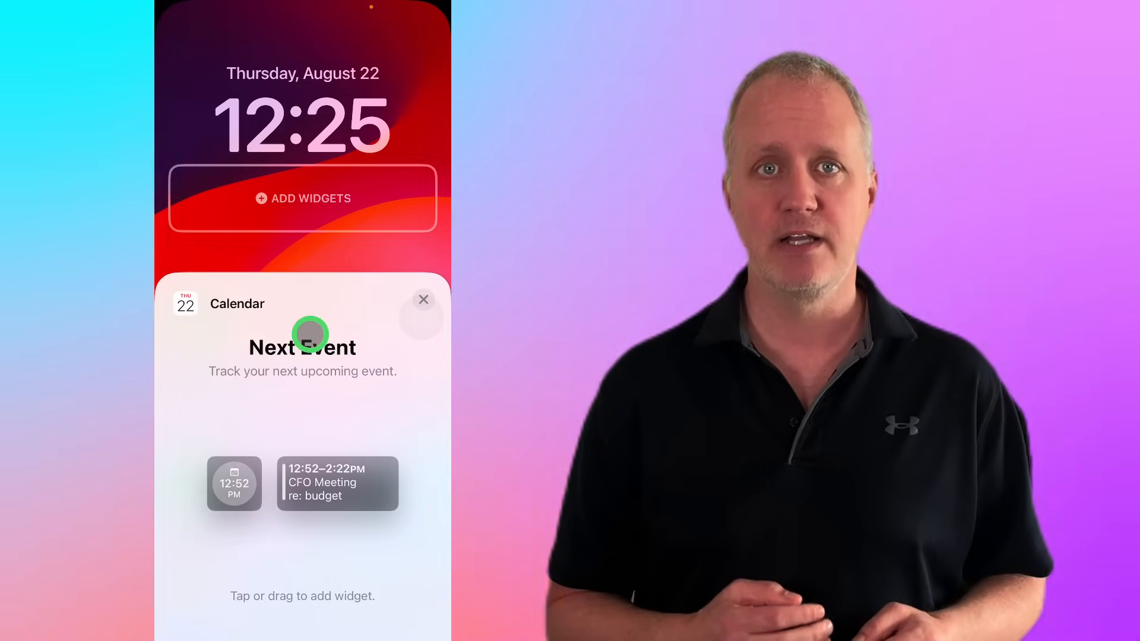
drag(303, 483, 303, 198)
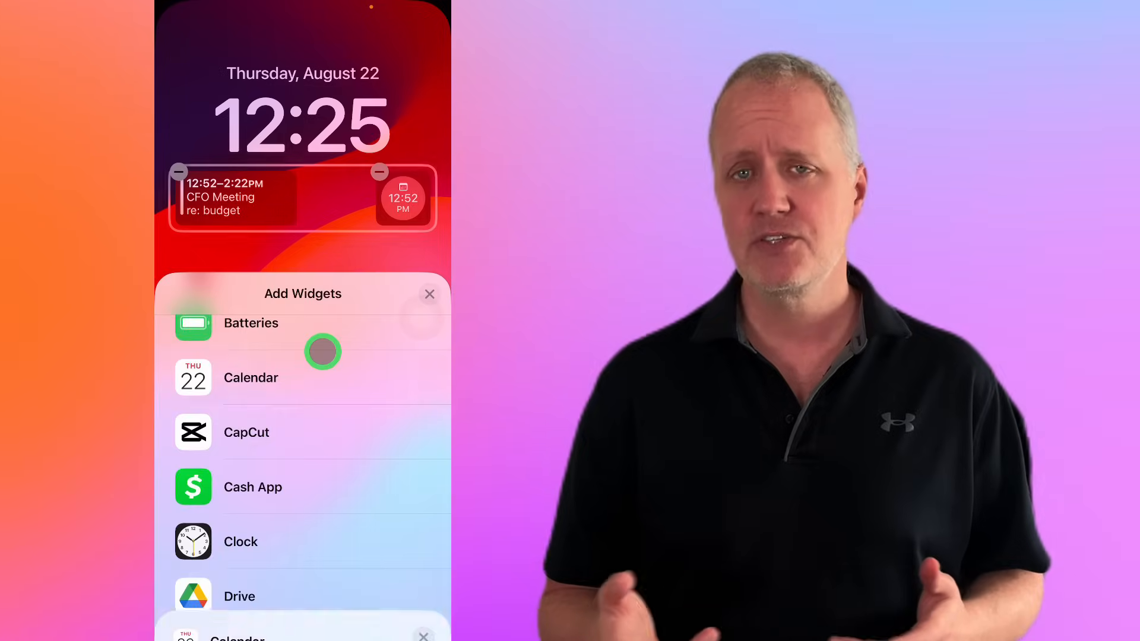
click(428, 295)
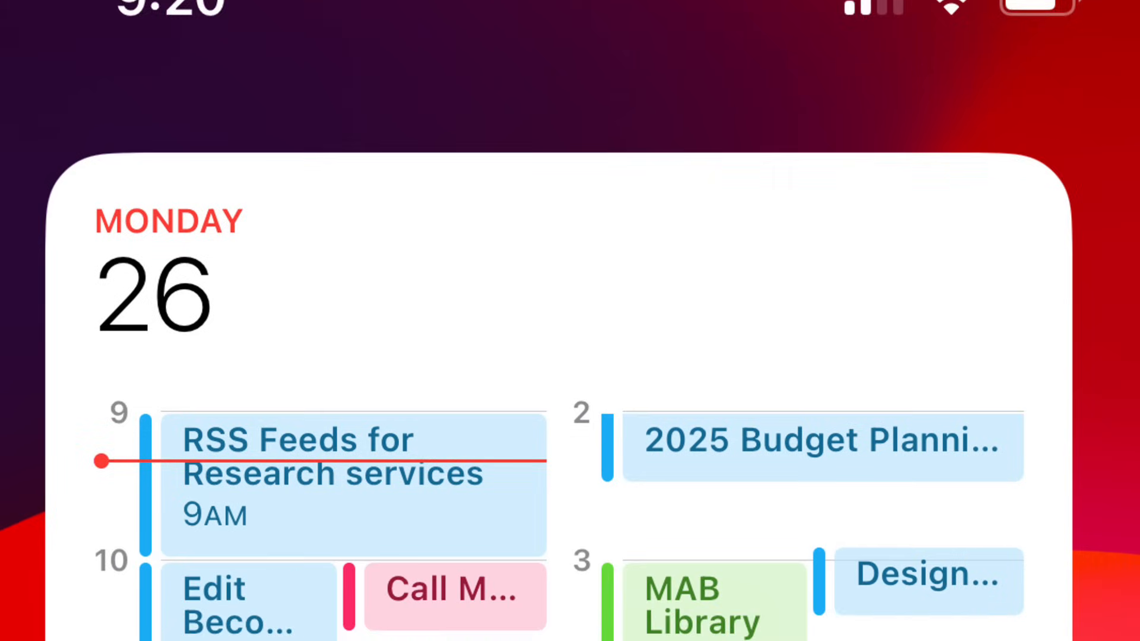
Step: Place the Calendar widget listing today's events at the top of the home screen
scroll(down, 3)
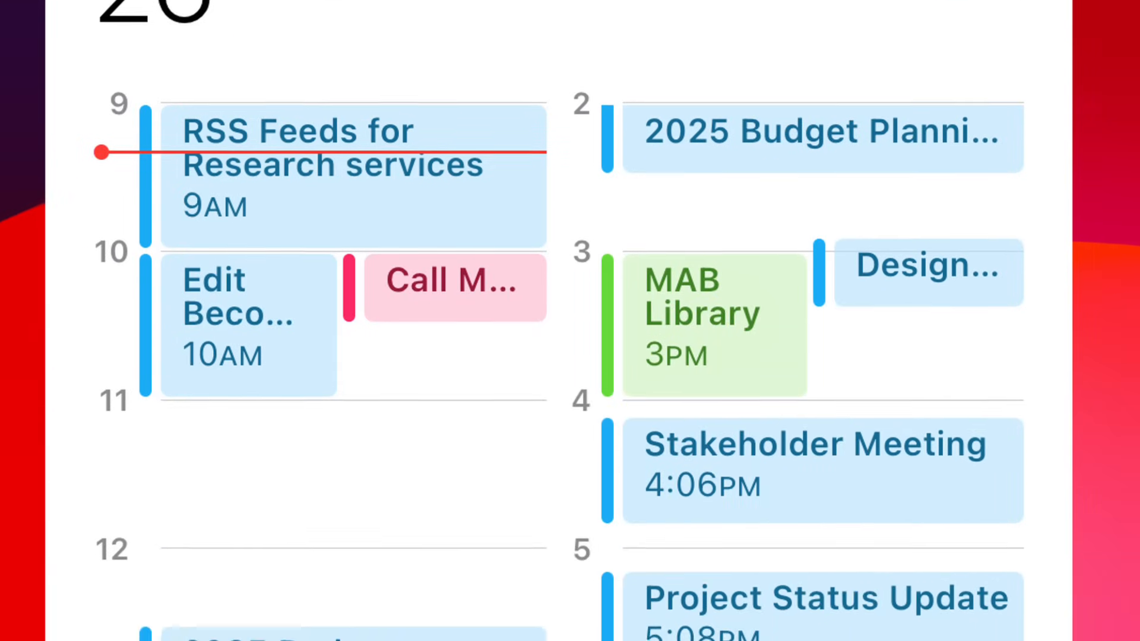
scroll(down, 3)
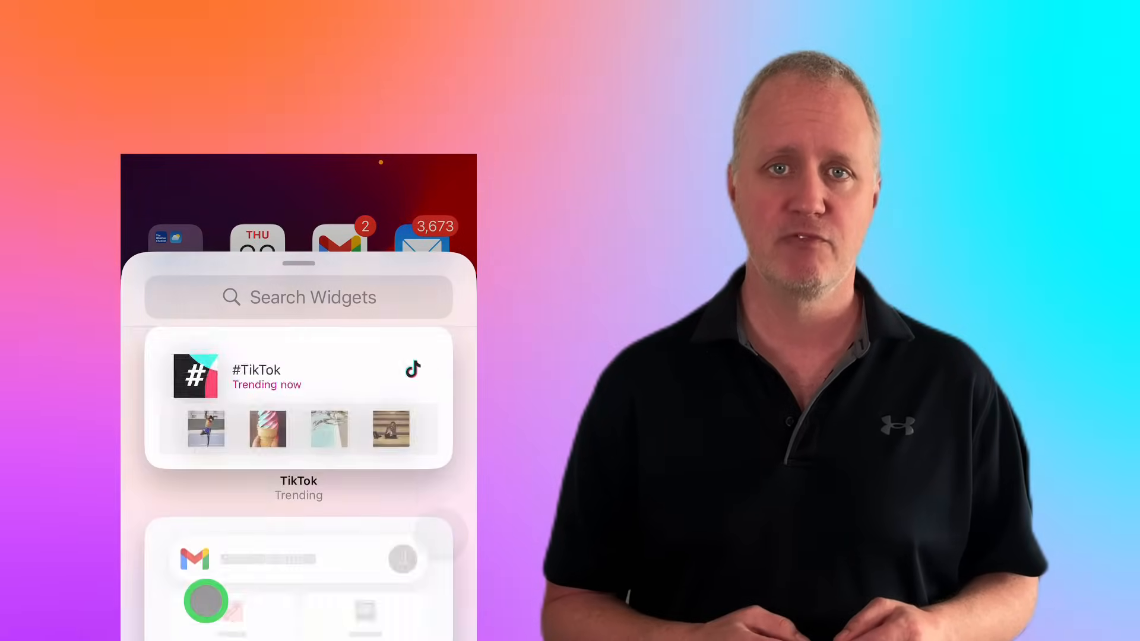
scroll(down, 3)
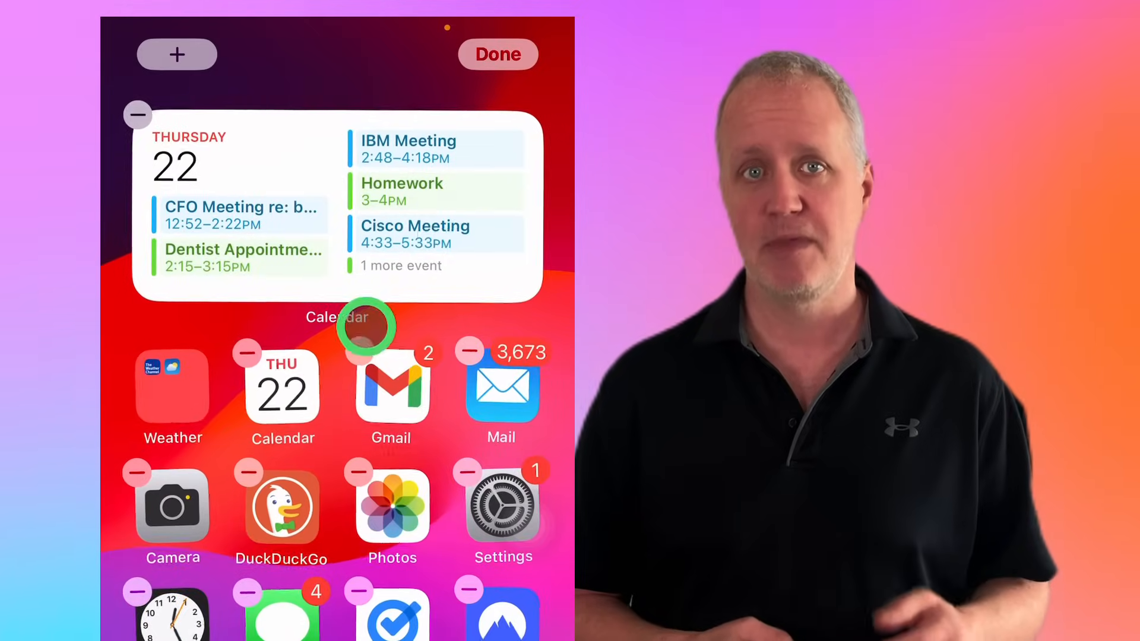
click(498, 53)
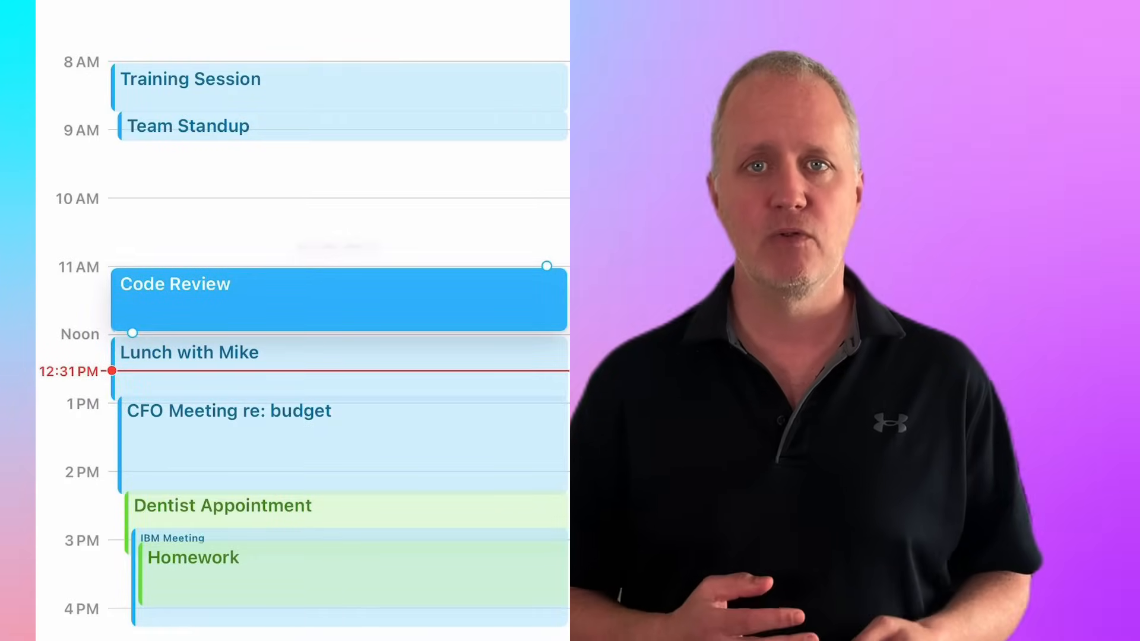
Step: Drag the Code Review event to an earlier slot in Thursday's schedule
drag(338, 298, 339, 178)
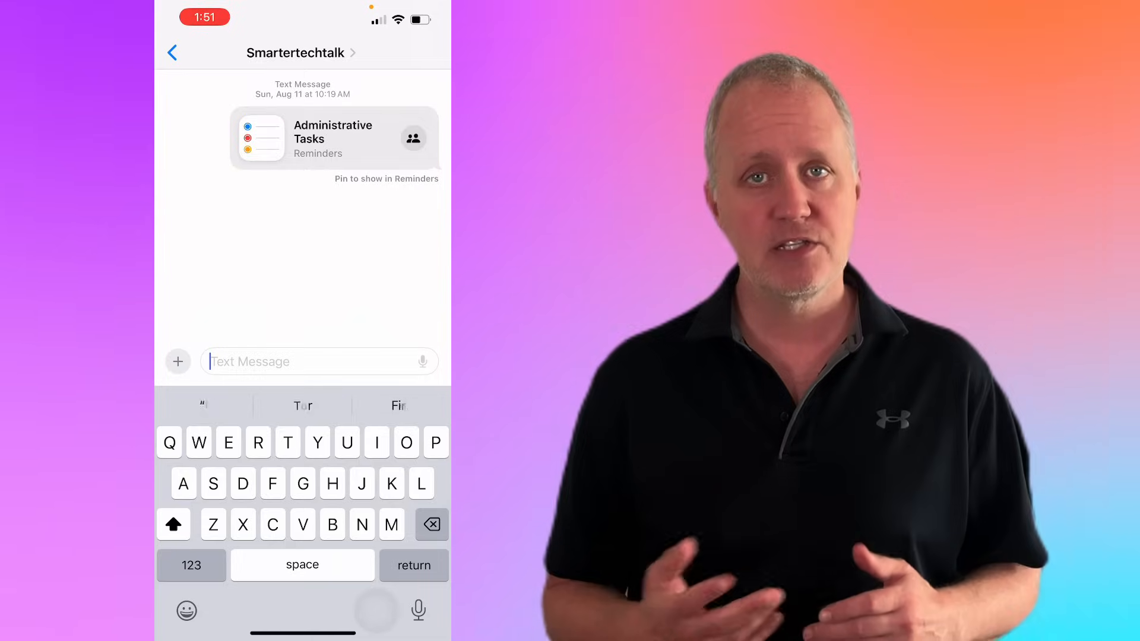
Step: Write 'Lunch ... 1pm' and create an event from the detected Friday 1pm date
text(Lunch Friday at)
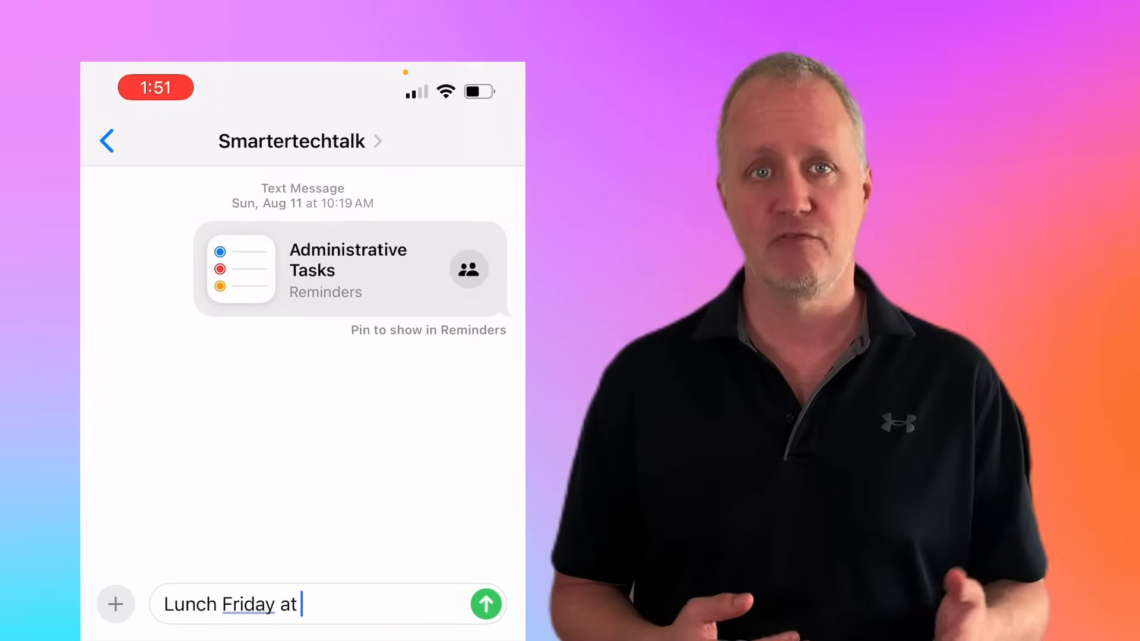
text(1pm)
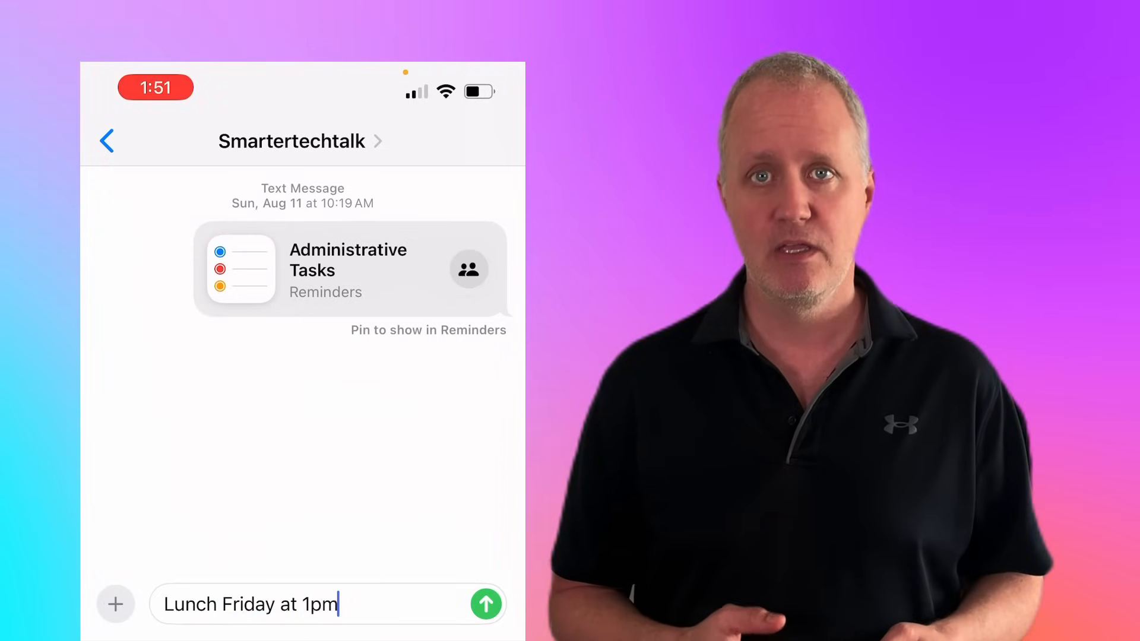
click(486, 604)
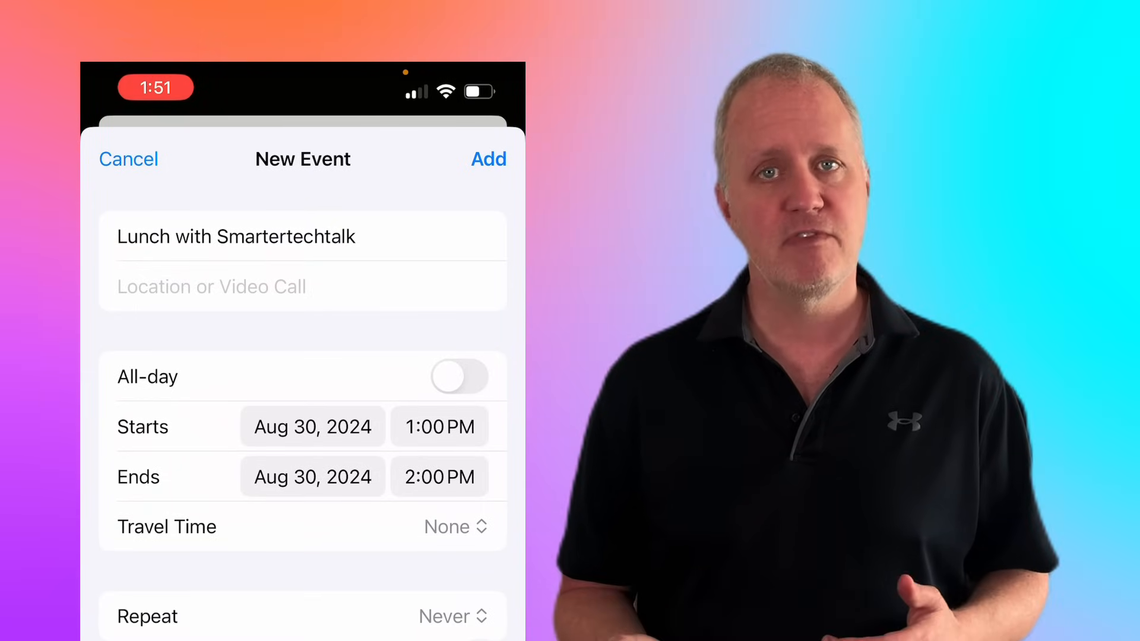
scroll(down, 3)
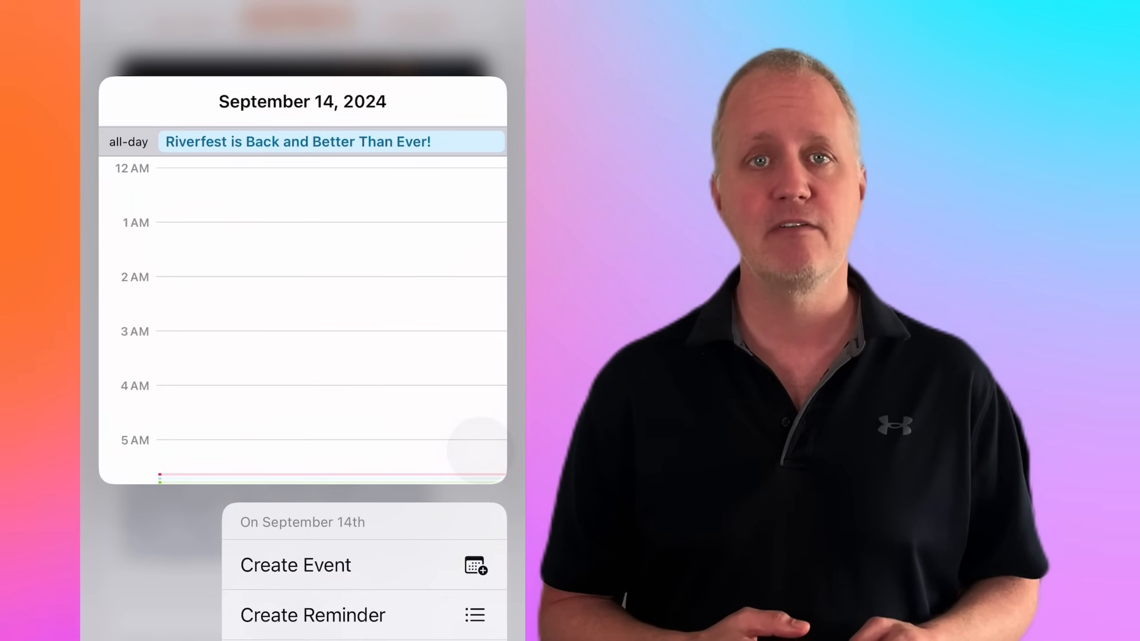
Step: Preview September 14, 2024 with its Create Event / Create Reminder choices
click(296, 566)
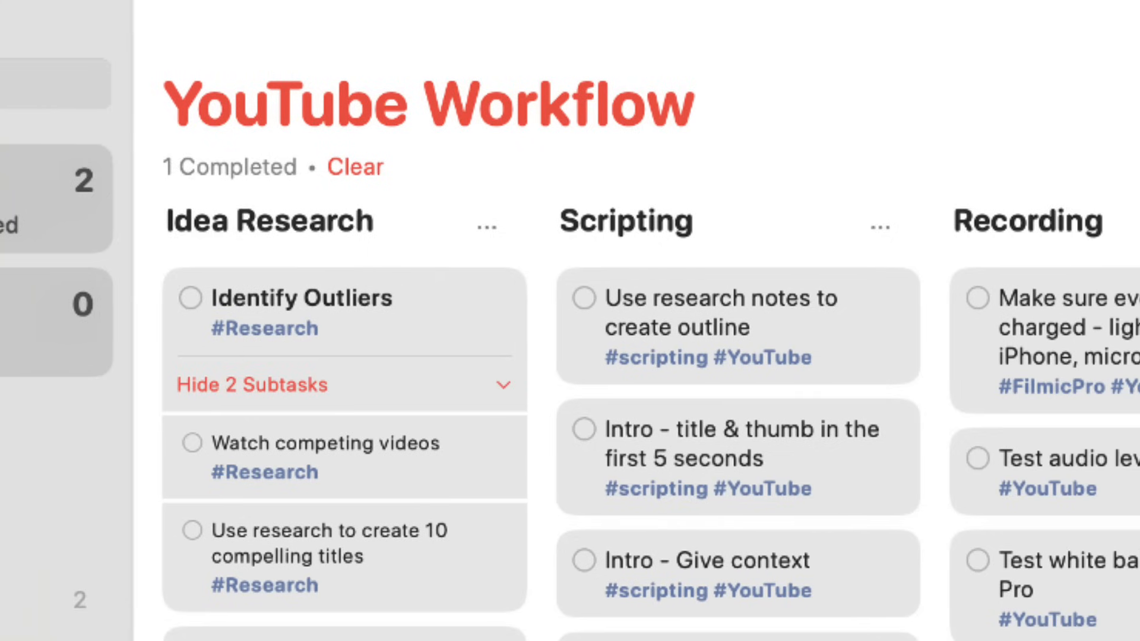
Step: Open Reminders and show the full details of 'Paul meeting: MSFT roadmap'
scroll(right, 3)
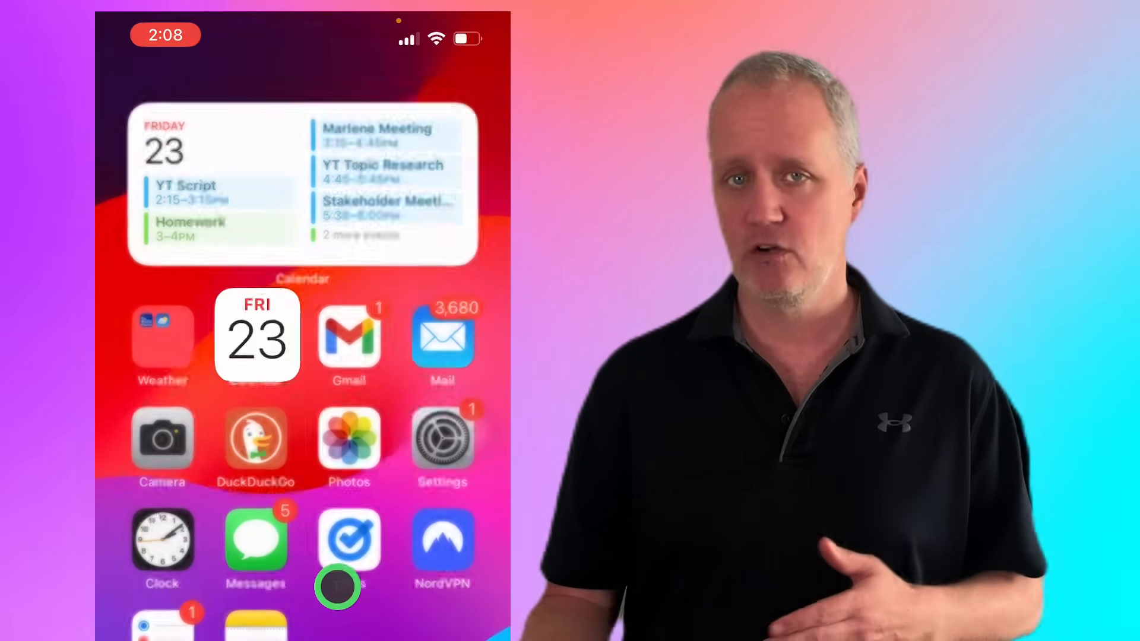
click(349, 541)
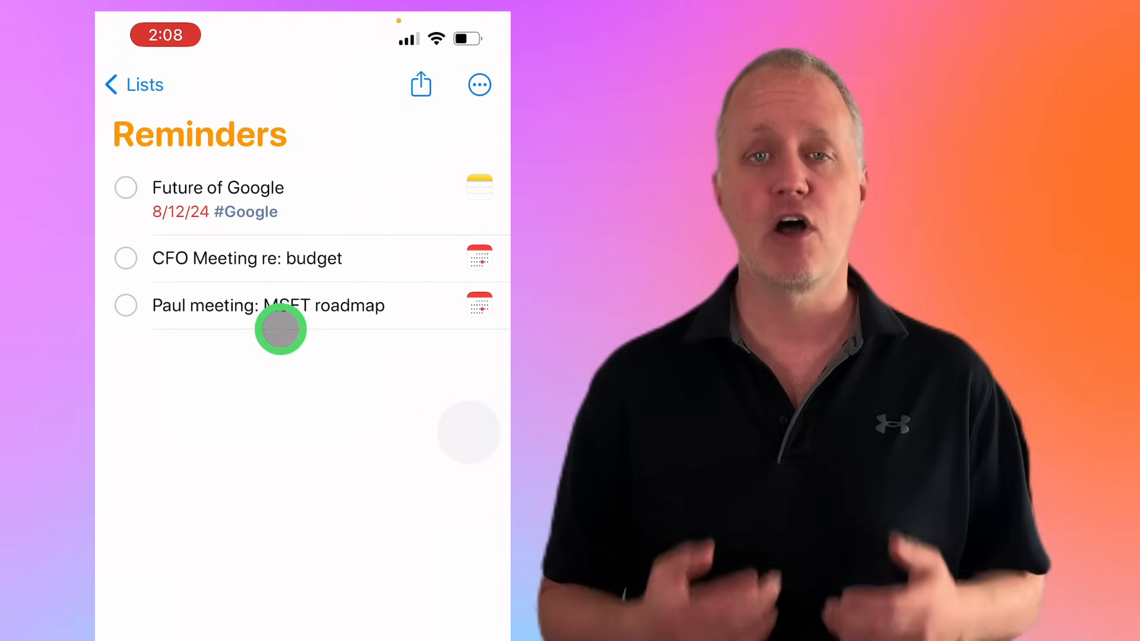
click(305, 305)
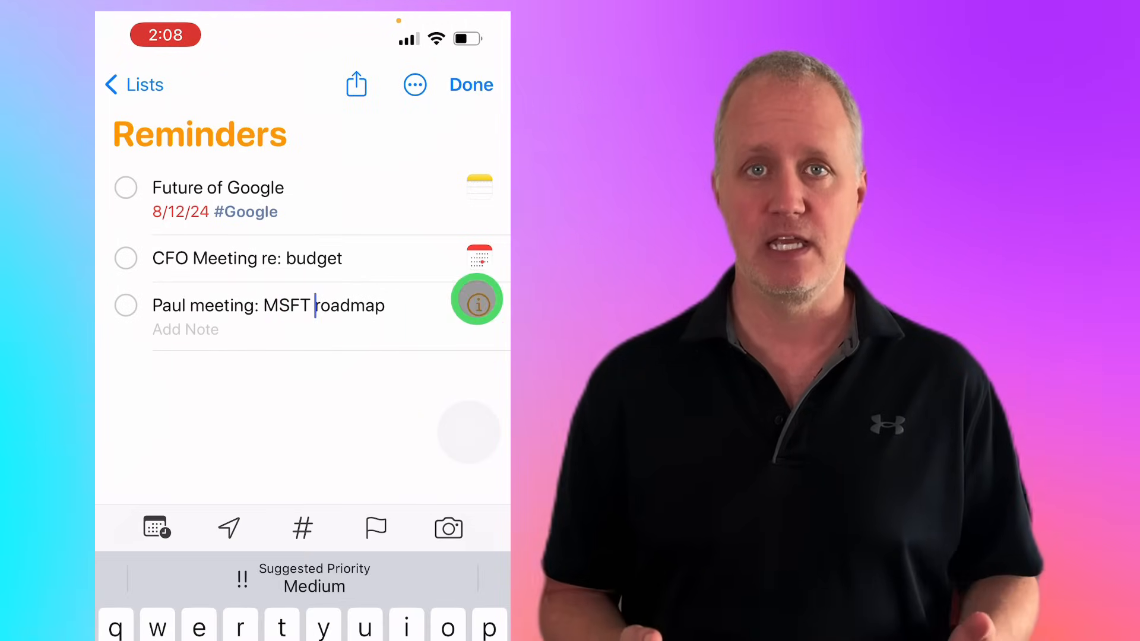
click(476, 299)
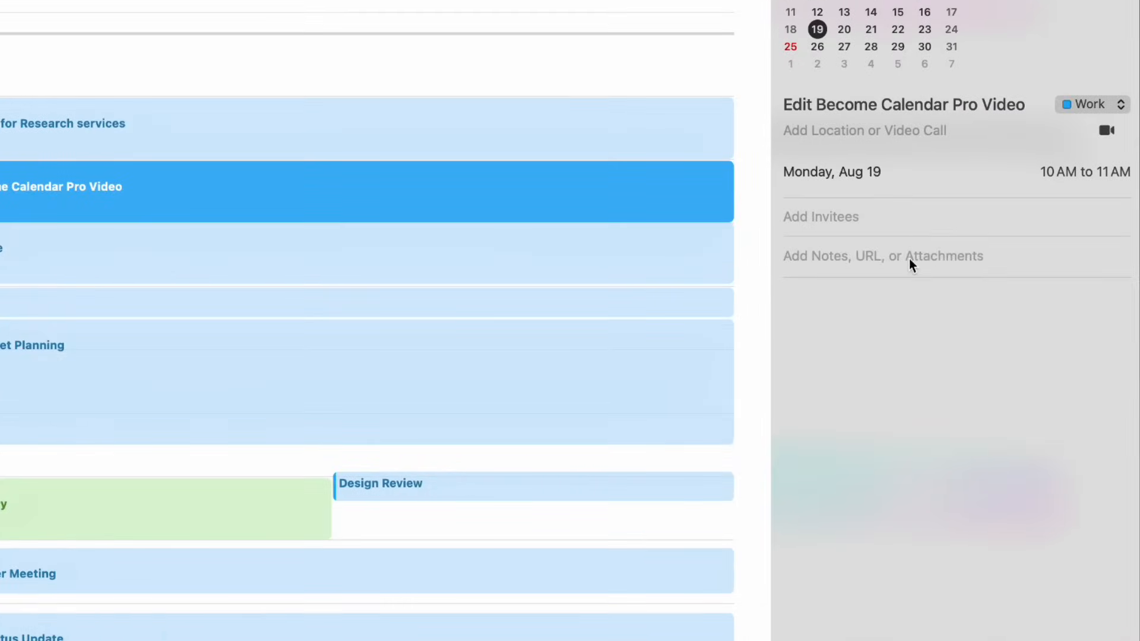
Step: Begin adding notes or attachments to the Become Calendar Pro Video event on Aug 19
click(883, 256)
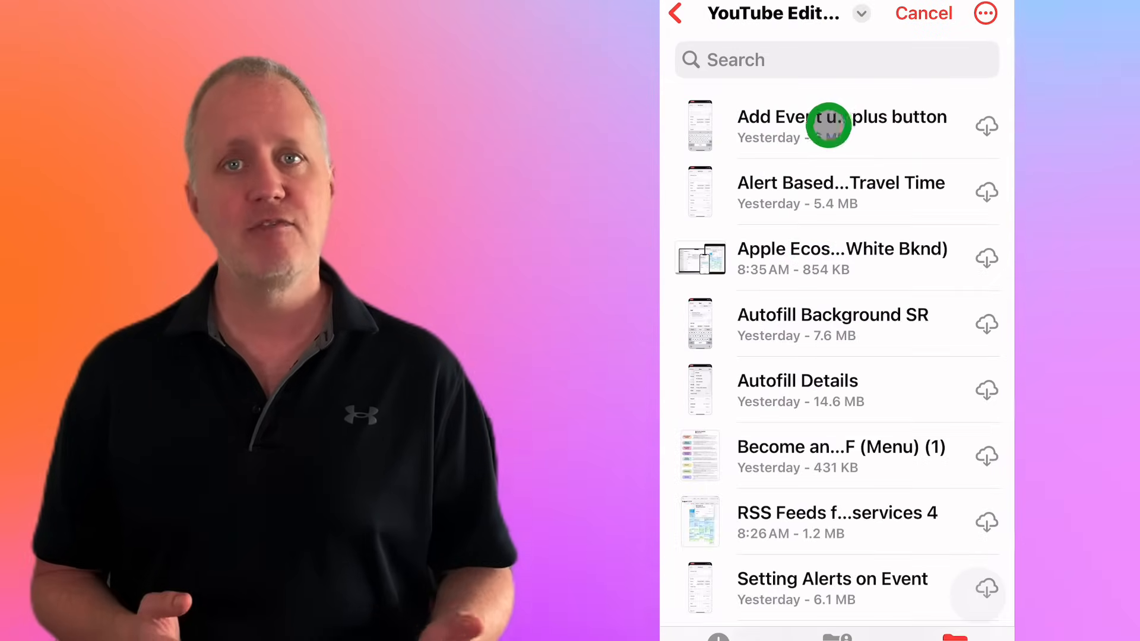
Step: Attach the first document and image IMG_0132.jpeg, then note 'Remember to like and'
click(827, 125)
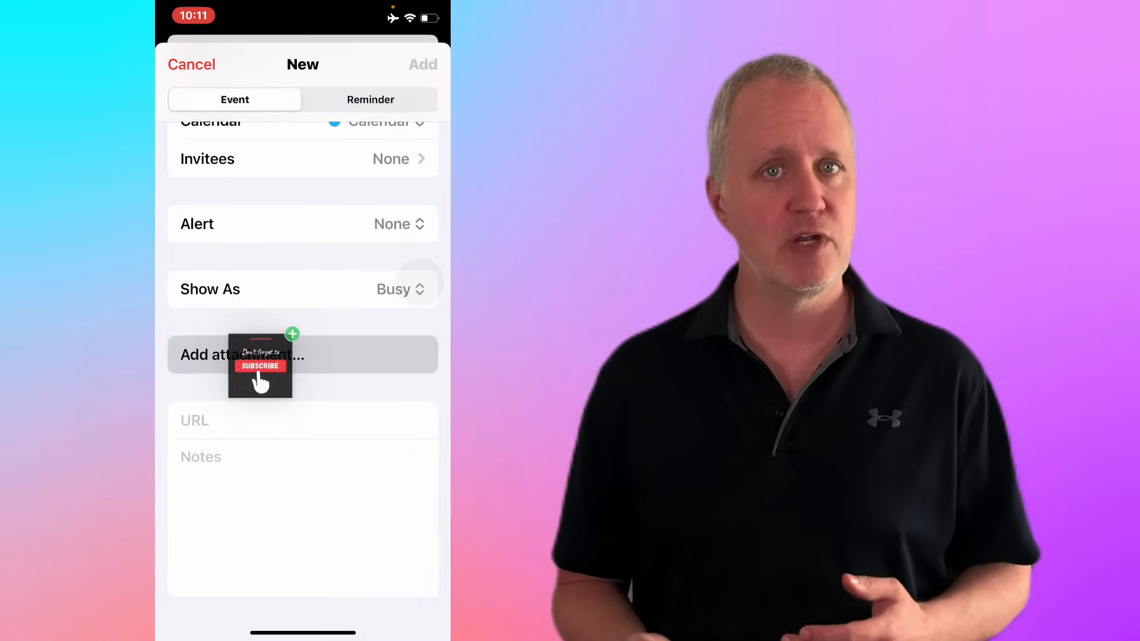
click(242, 355)
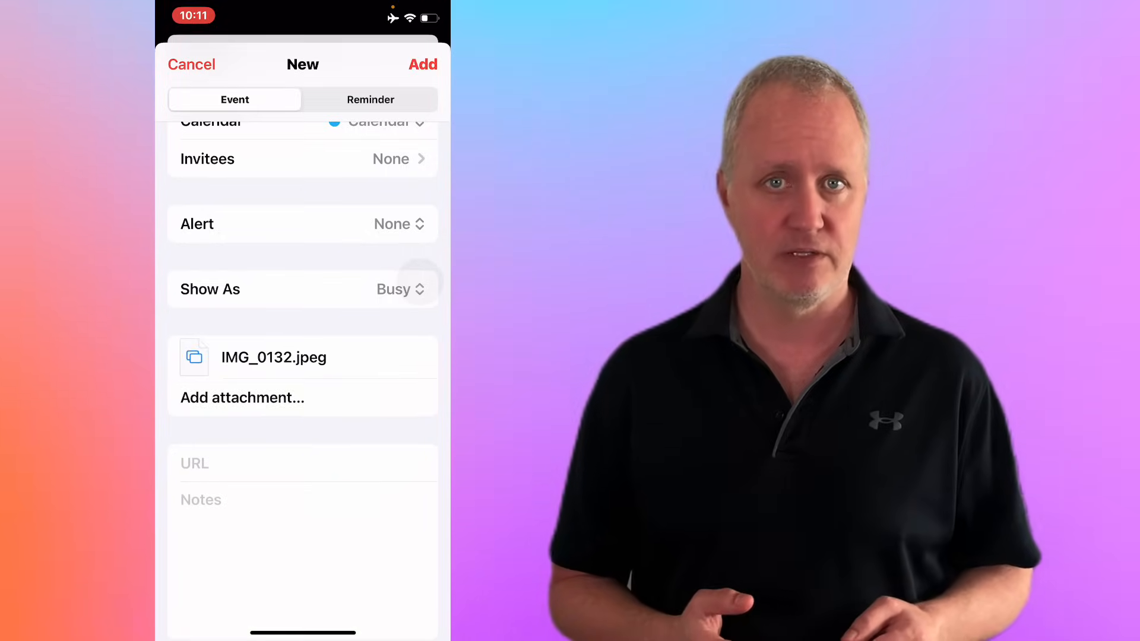
text(Remember to like and)
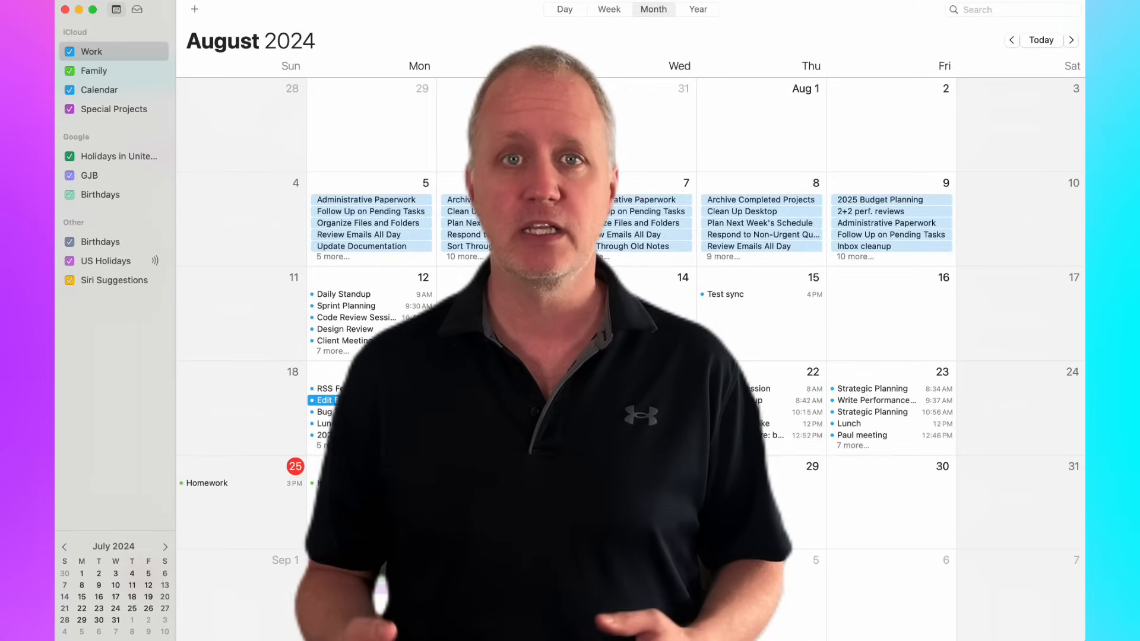
Step: Switch to Month view showing all of August 2024
click(697, 9)
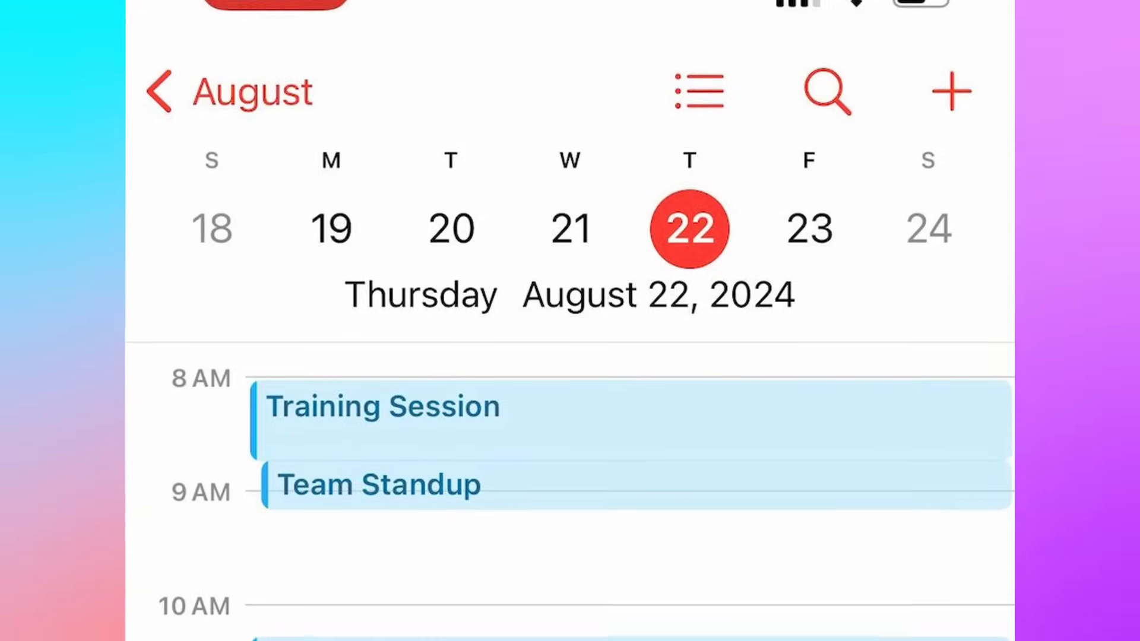
Step: Swipe through several days' schedules, then return to the August–September 2024 month view
scroll(down, 3)
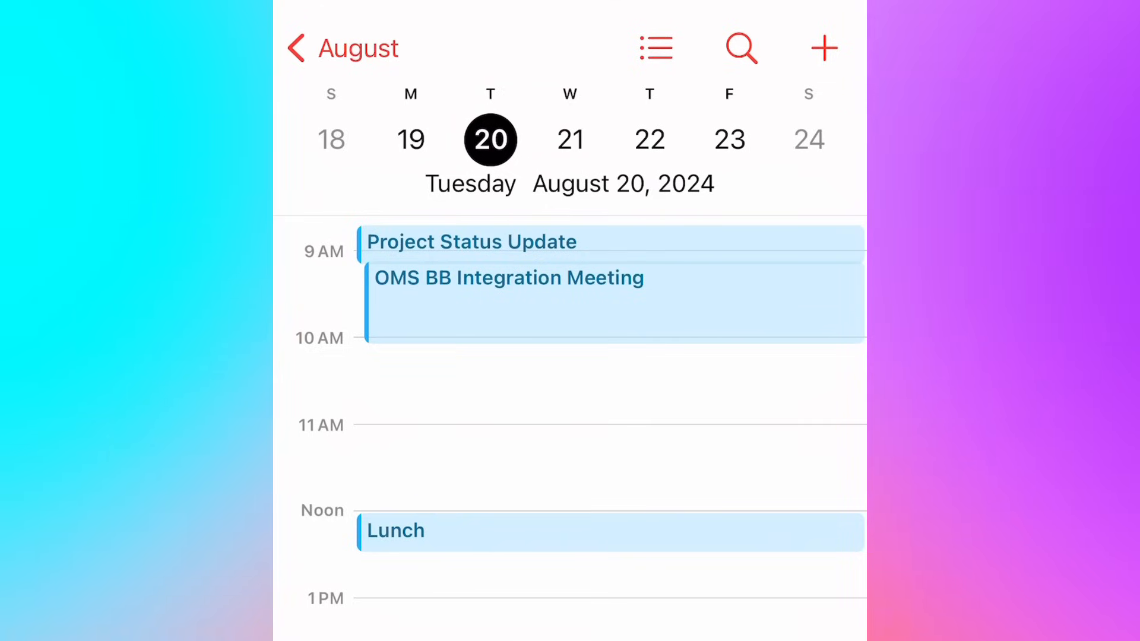
scroll(down, 3)
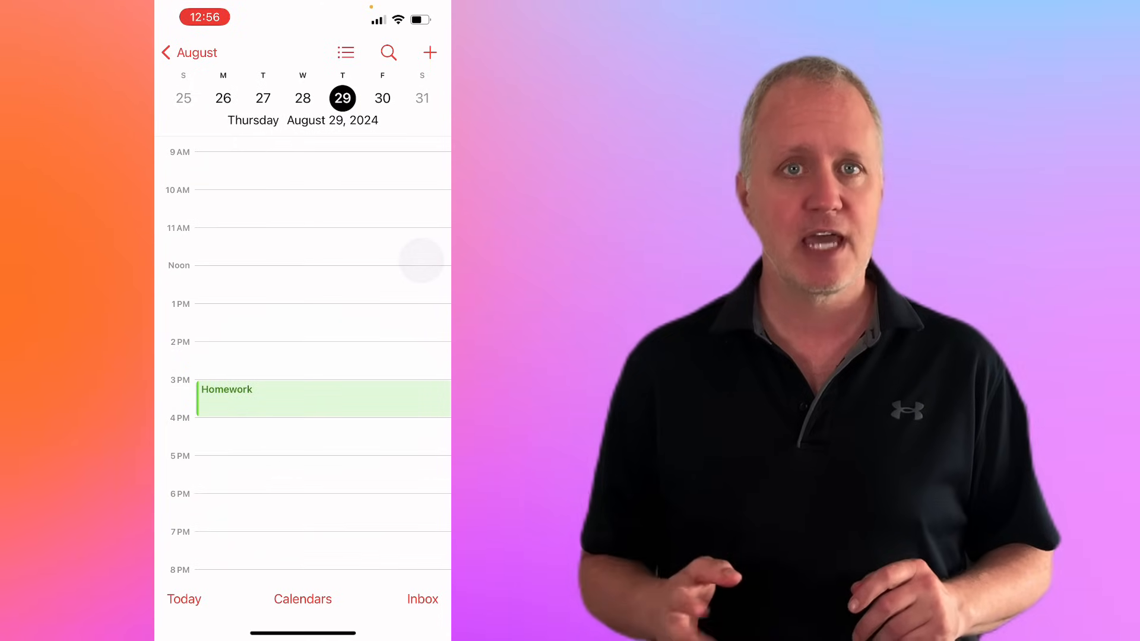
click(183, 599)
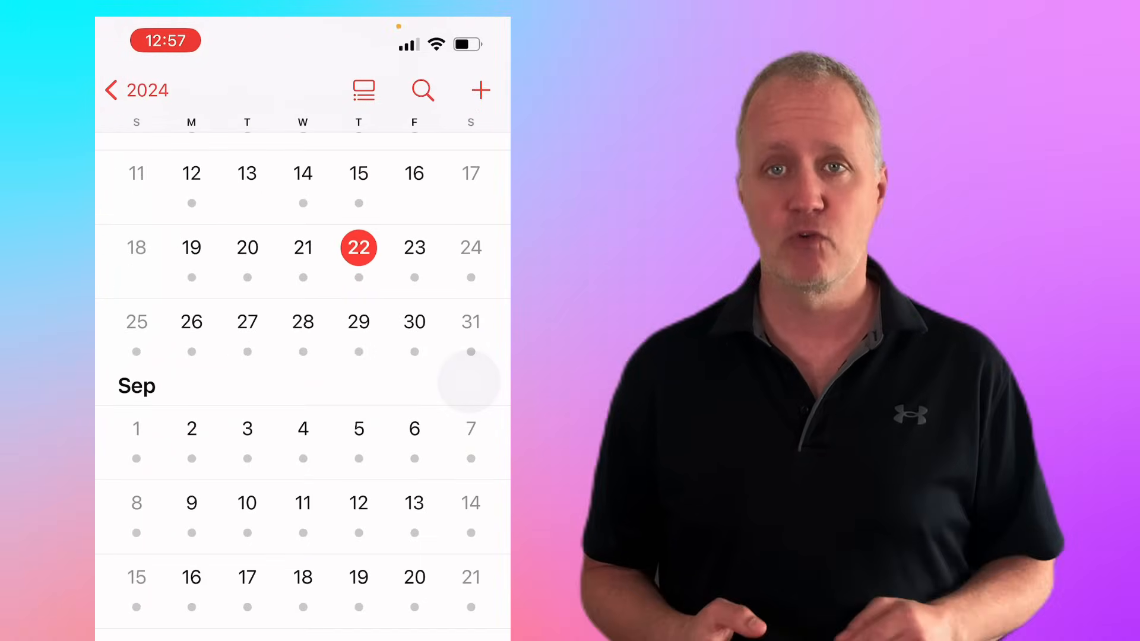
Step: List the 22nd's events beneath the month, then move up to the 2024 year overview
click(363, 90)
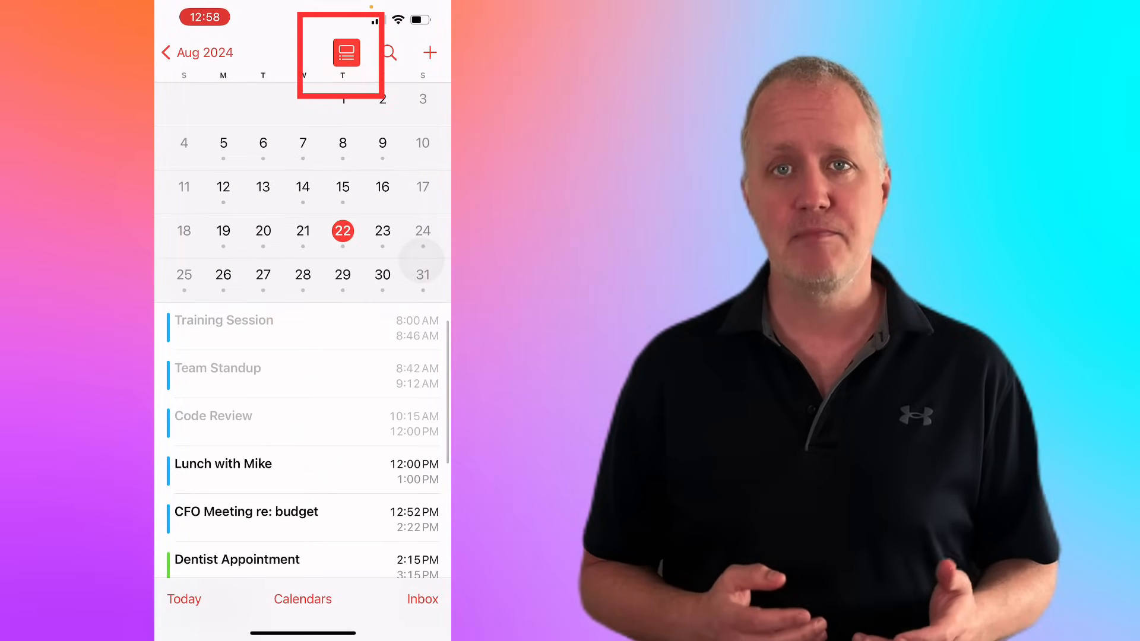
scroll(down, 3)
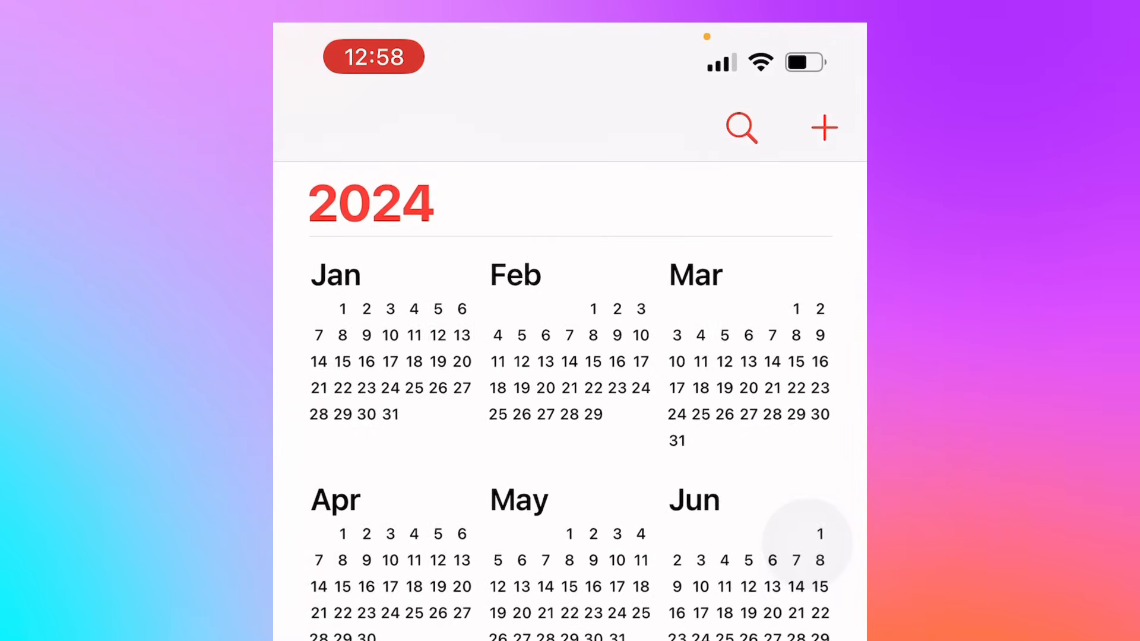
Step: From the 2024 year overview, enter August and drill into one of its days
scroll(down, 3)
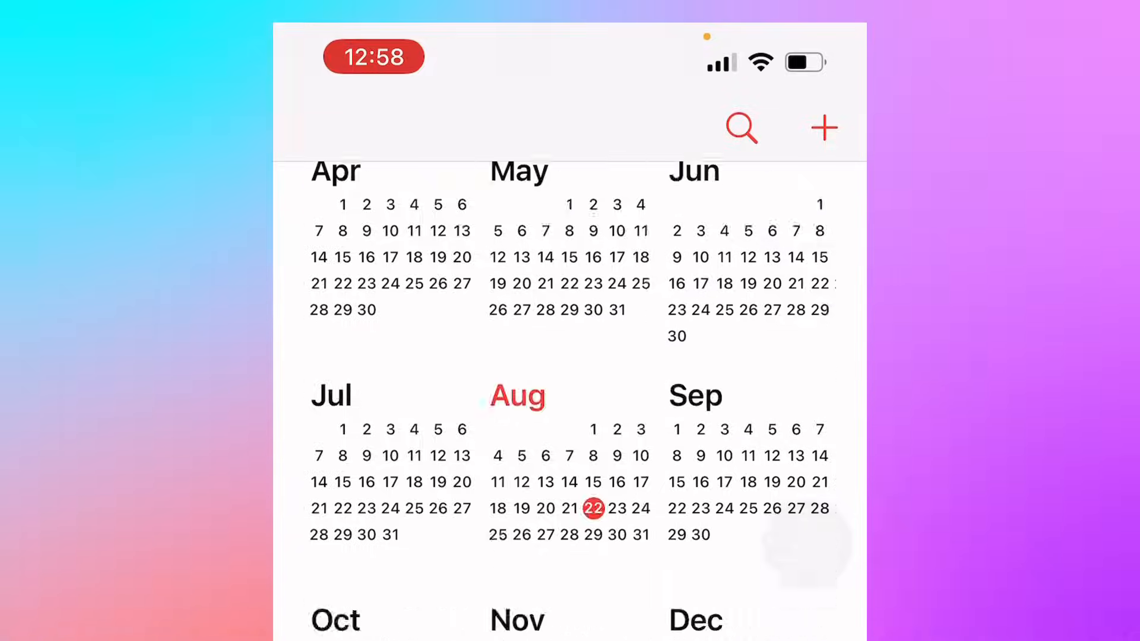
click(516, 396)
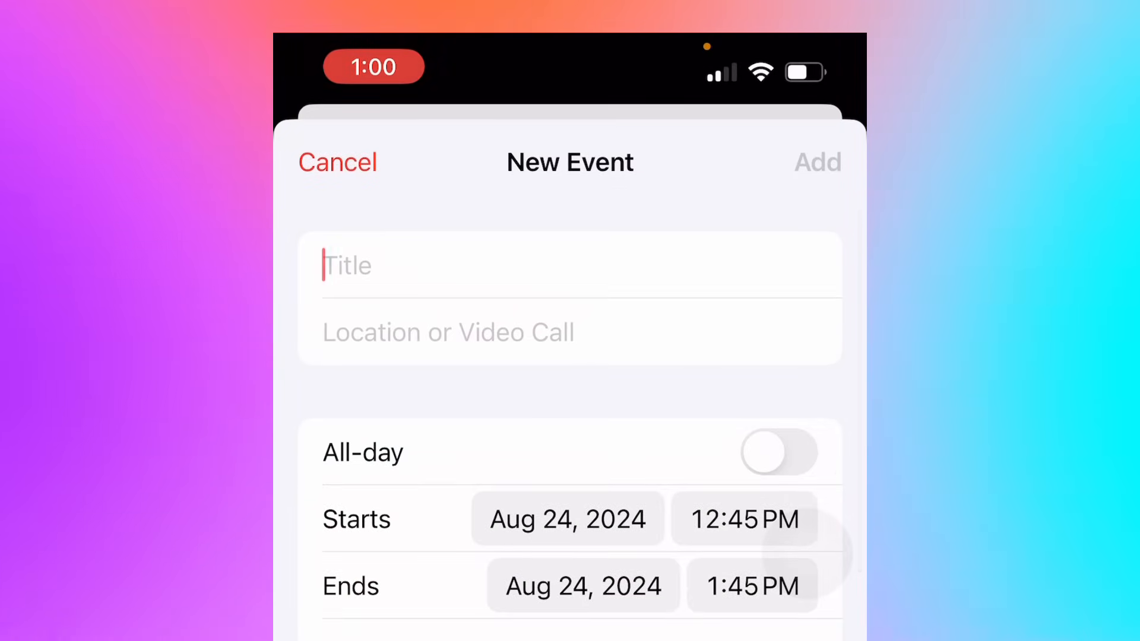
Step: Title the new event Test, set its location to Fenway Park with driving travel time
text(Test)
click(570, 333)
text(Fe)
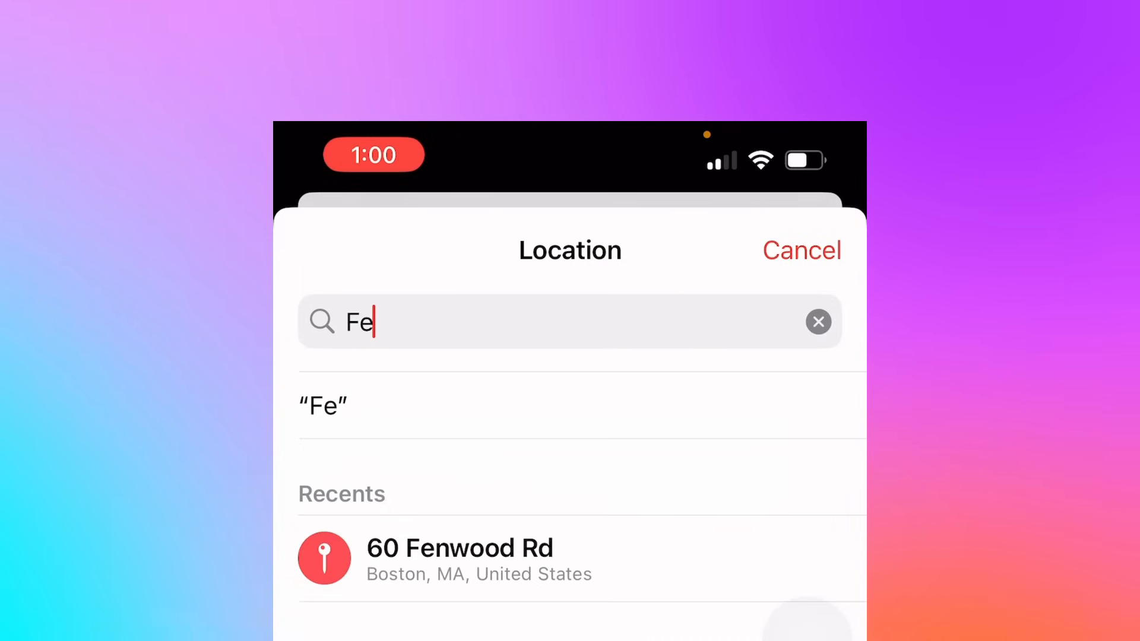
text(nway)
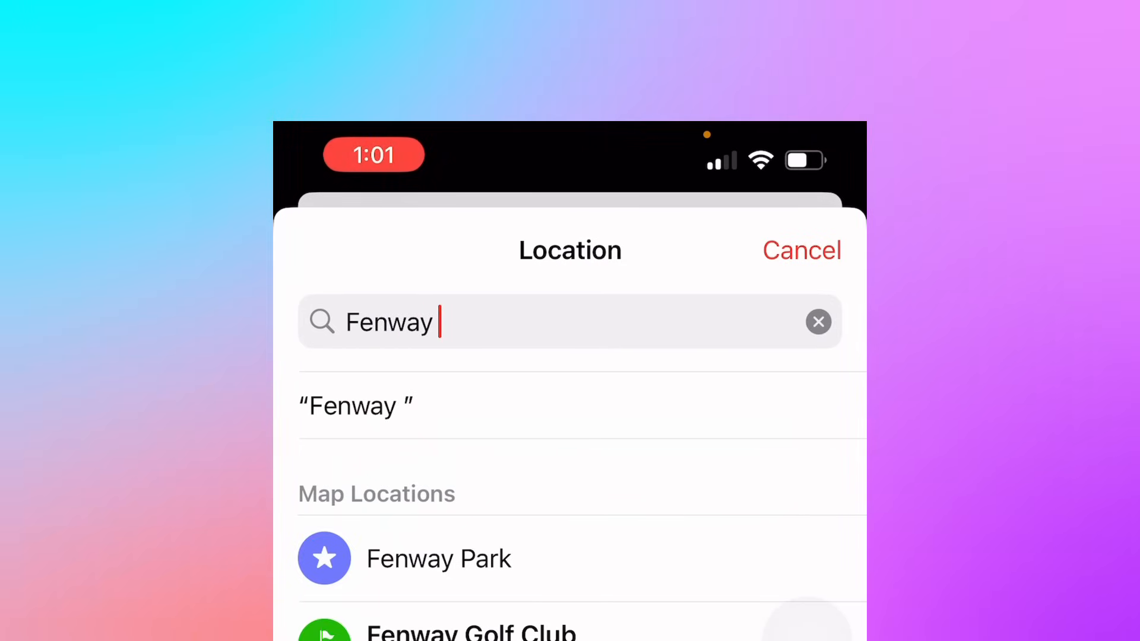
text(park)
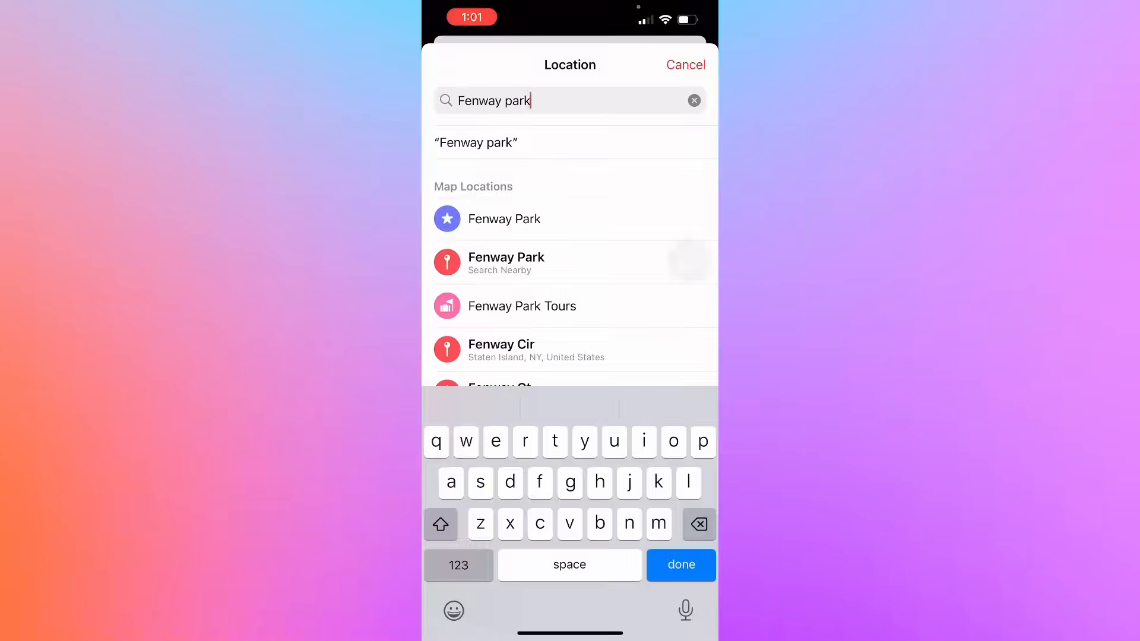
click(503, 218)
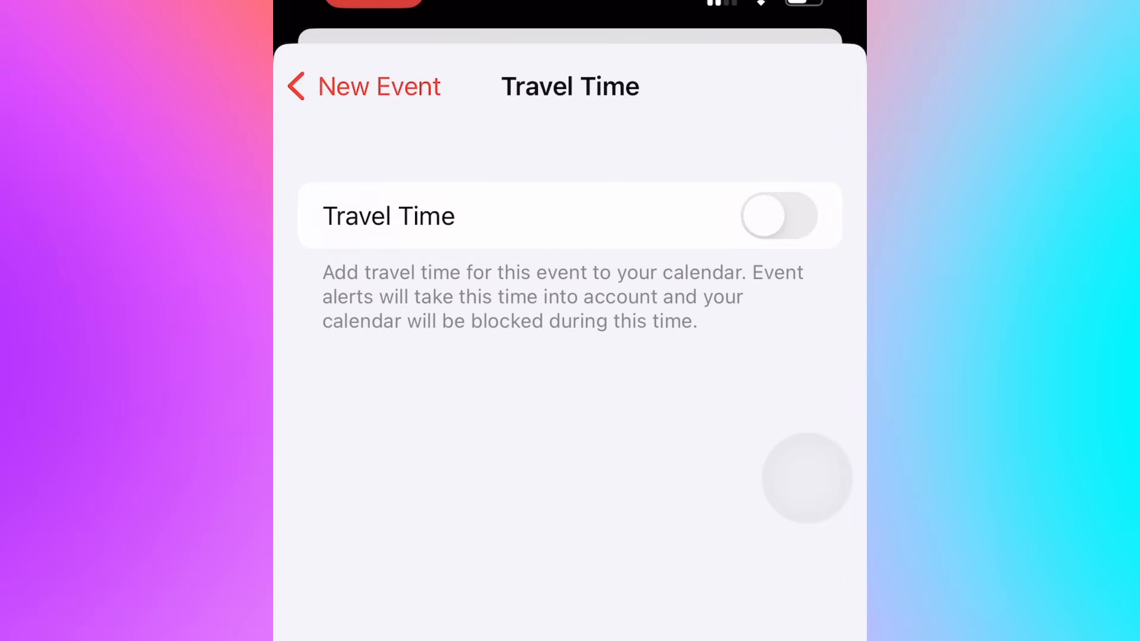
click(778, 216)
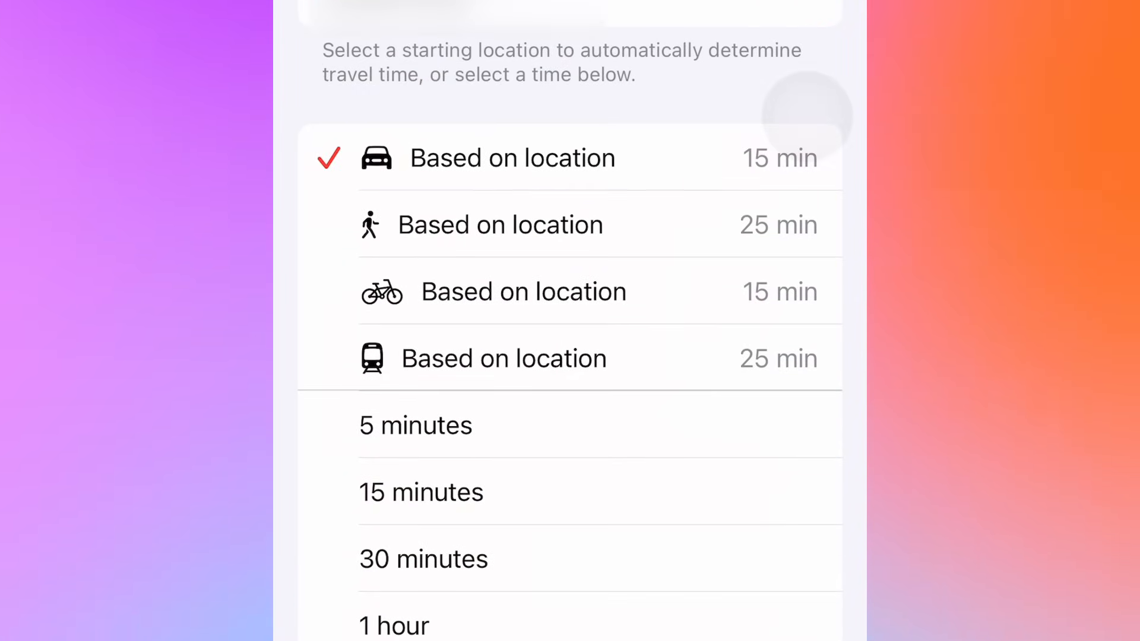
click(511, 157)
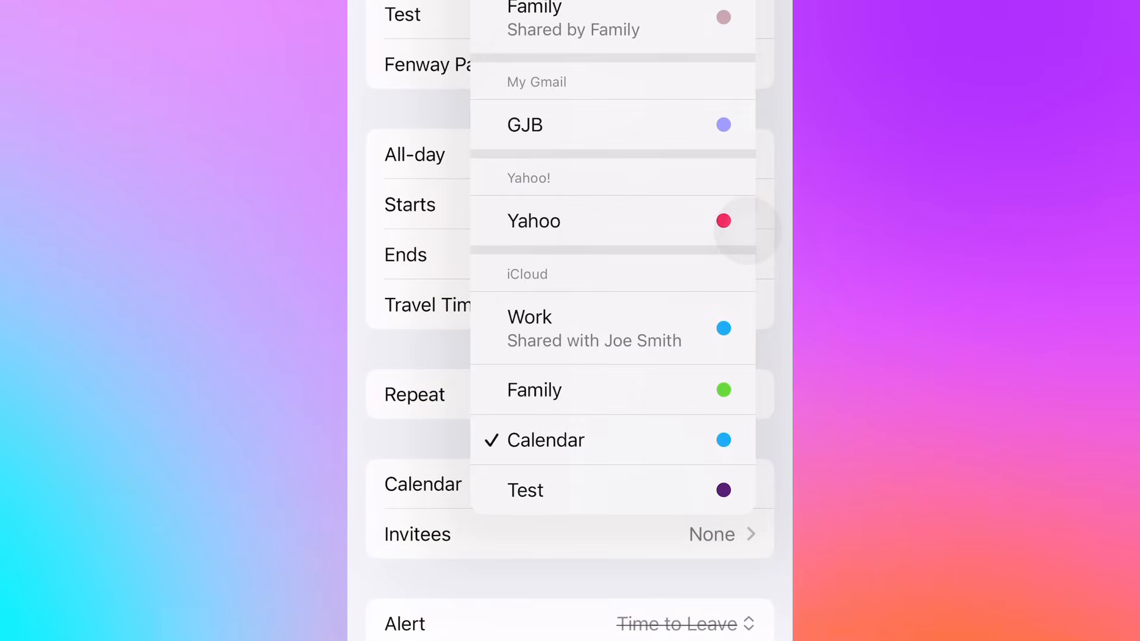
Step: Assign the event to the Family calendar, repeat it Every Day, and add it
click(535, 389)
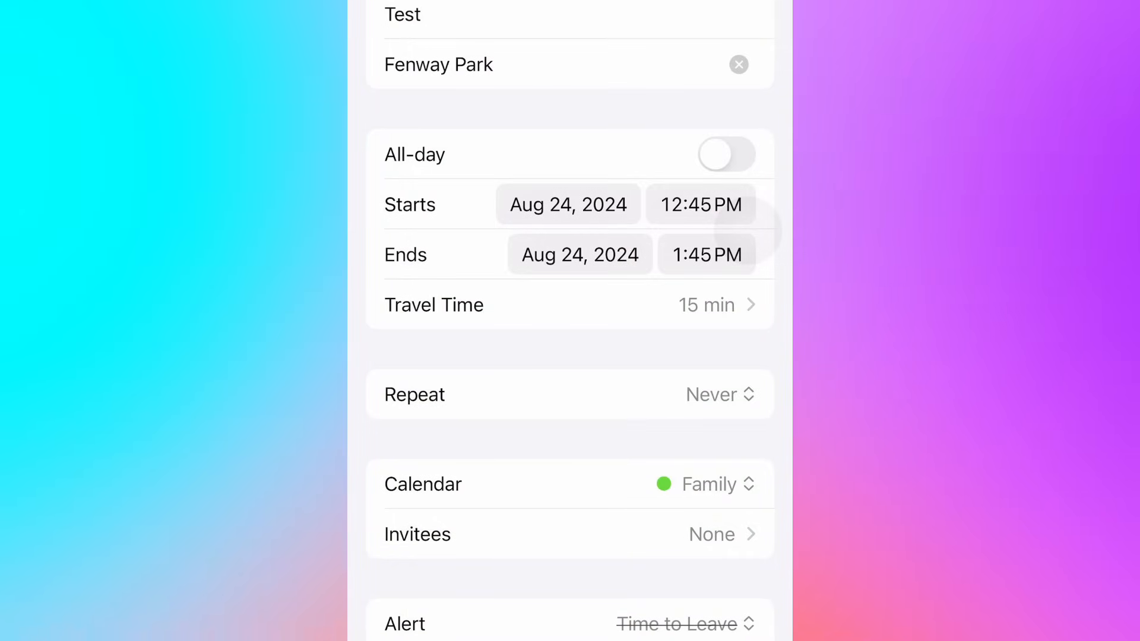
click(569, 395)
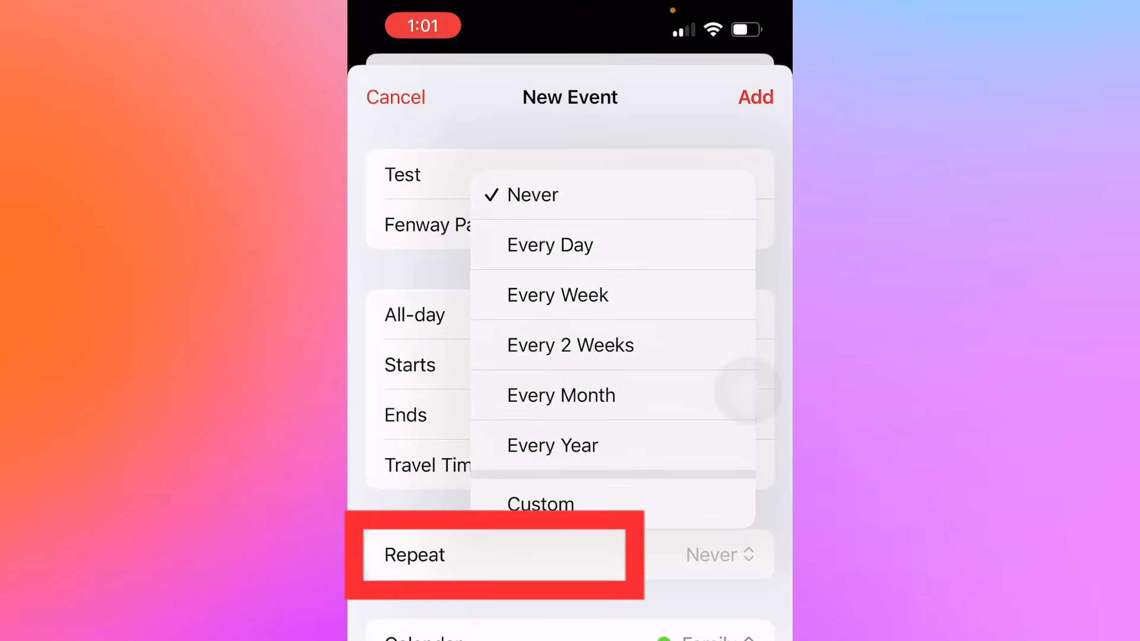
click(541, 504)
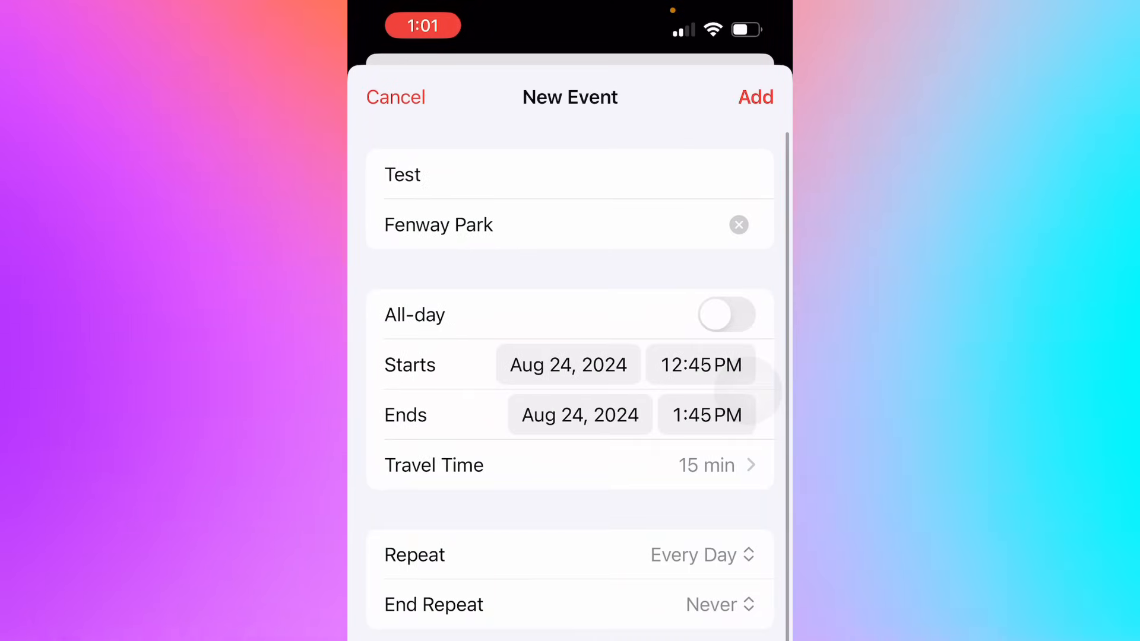
click(397, 96)
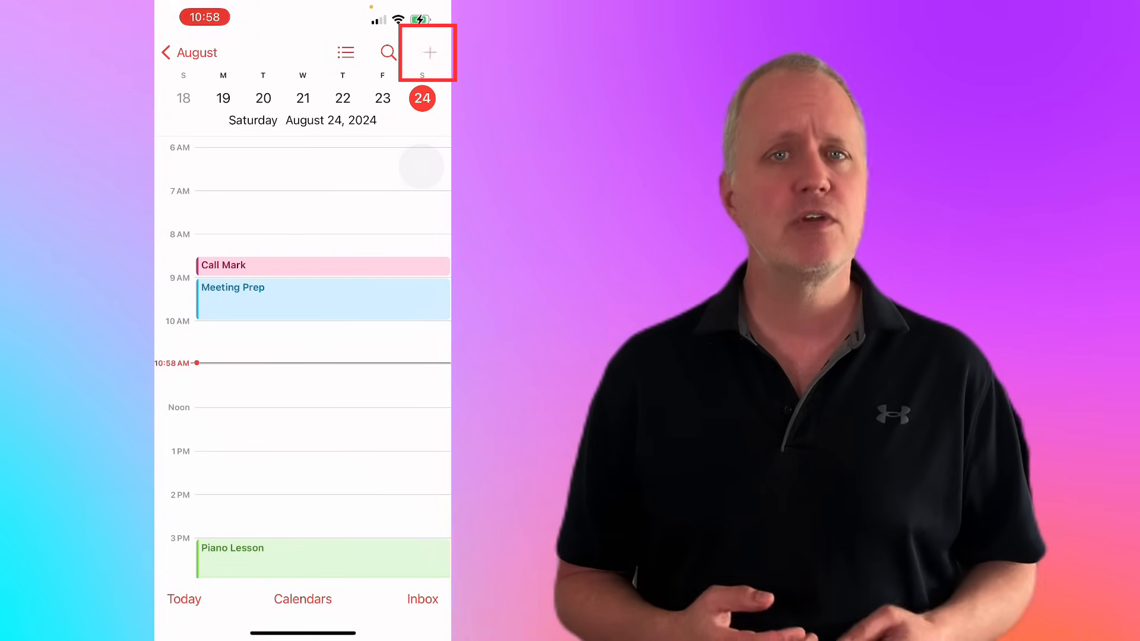
Step: Create a Grocery Shopping event reusing the suggested earlier entry's 5:15–6:15 PM timing
click(429, 52)
text(Grocery Shopping)
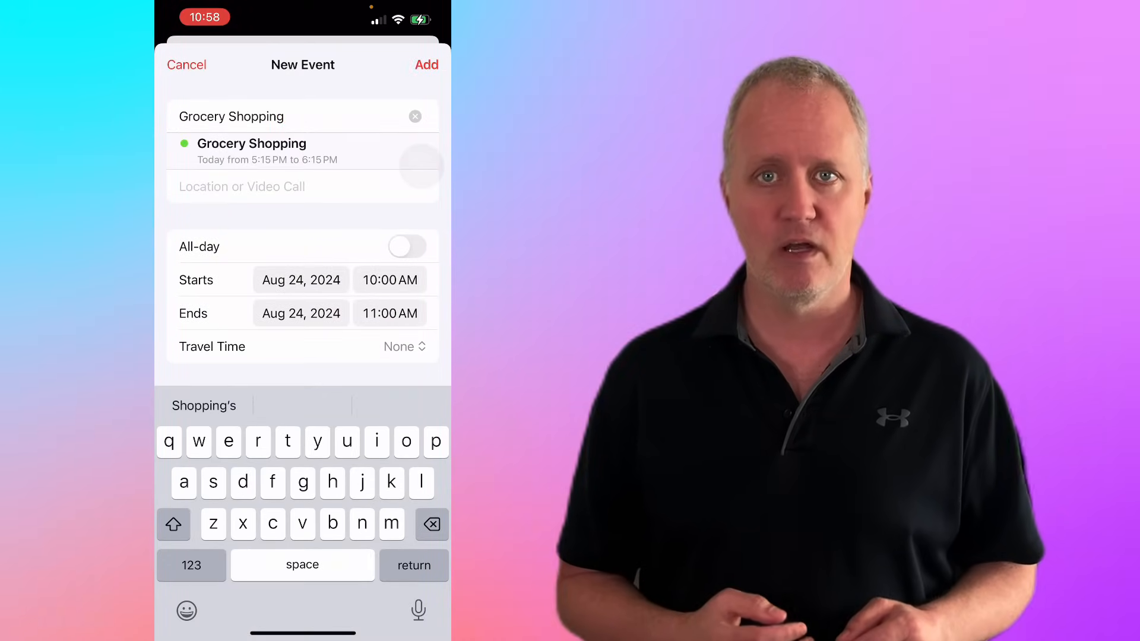
click(426, 64)
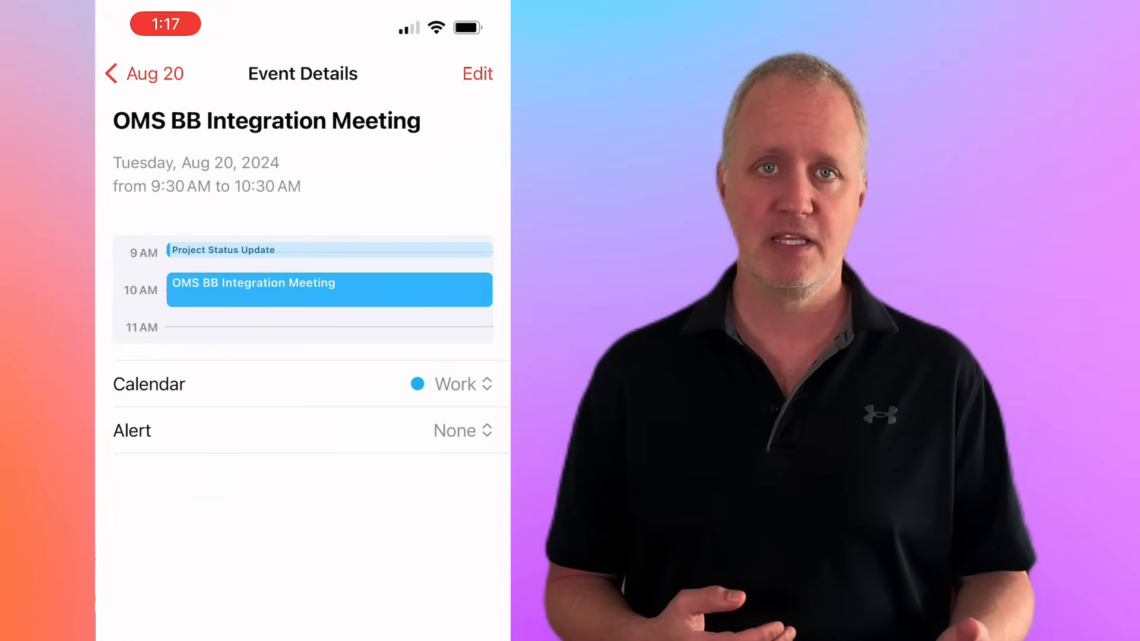
Step: Edit the OMS BB Integration Meeting with alerts 30 minutes before and 1 day before
click(477, 74)
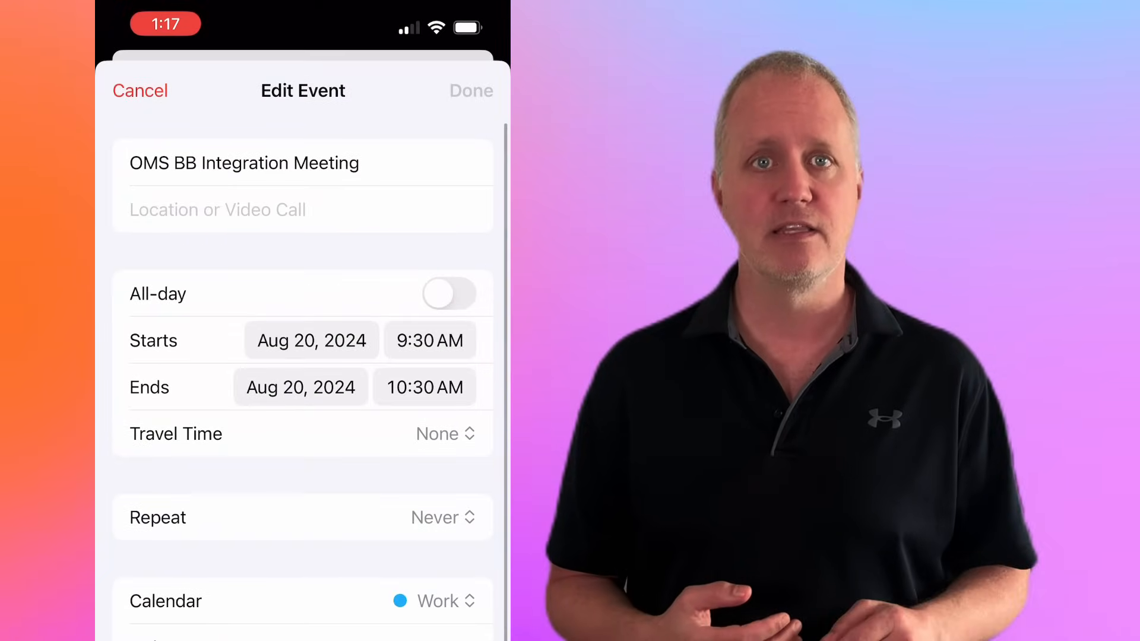
scroll(down, 3)
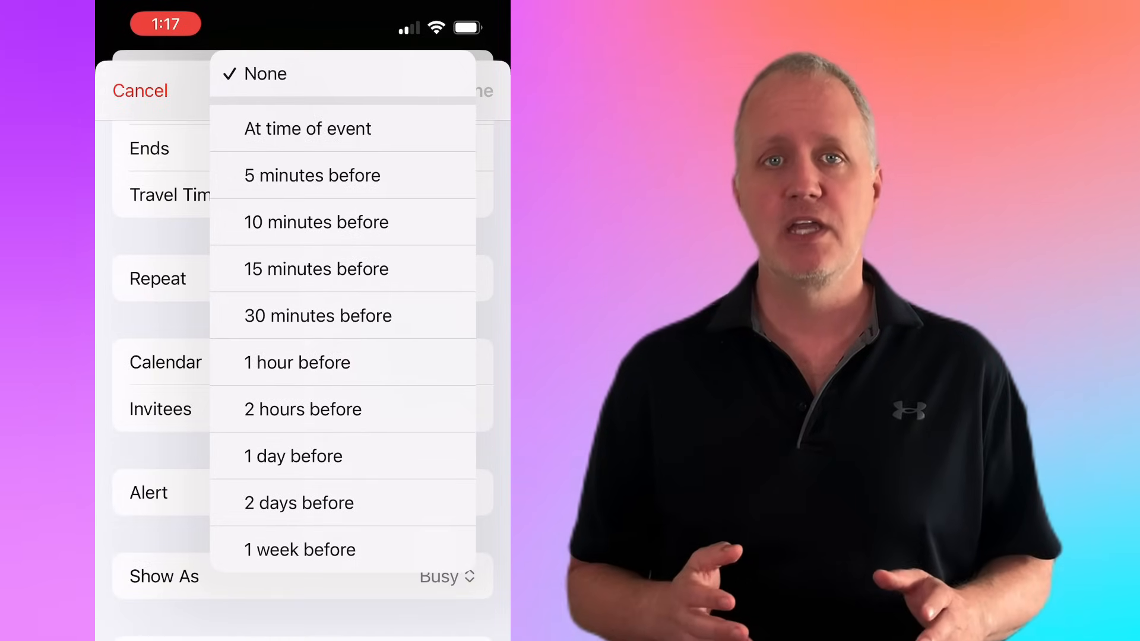
click(294, 456)
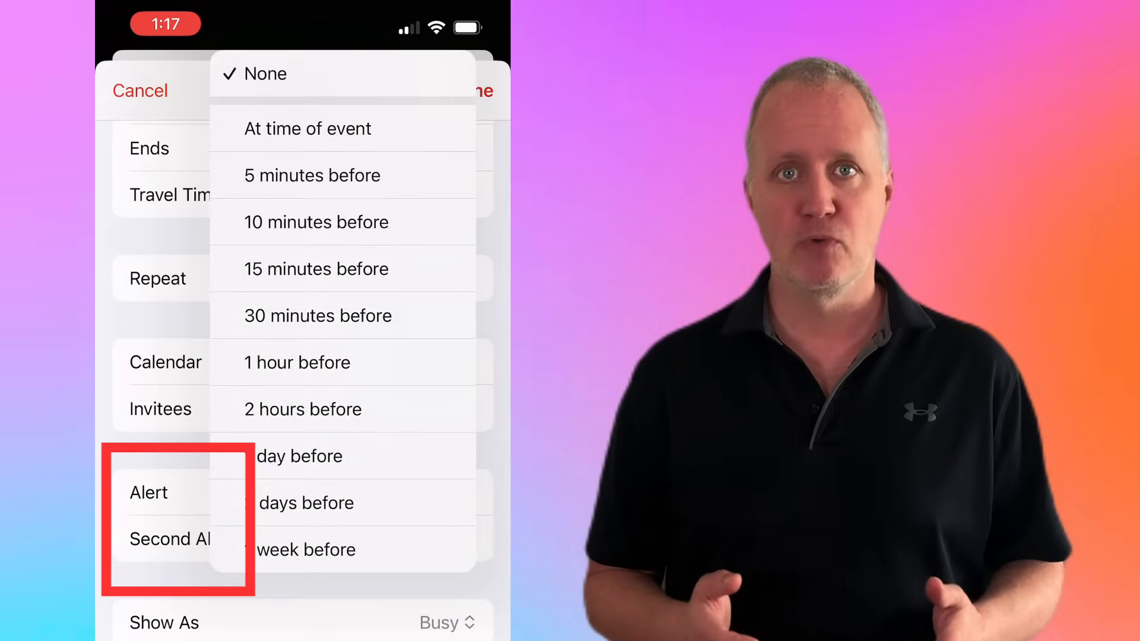
click(319, 316)
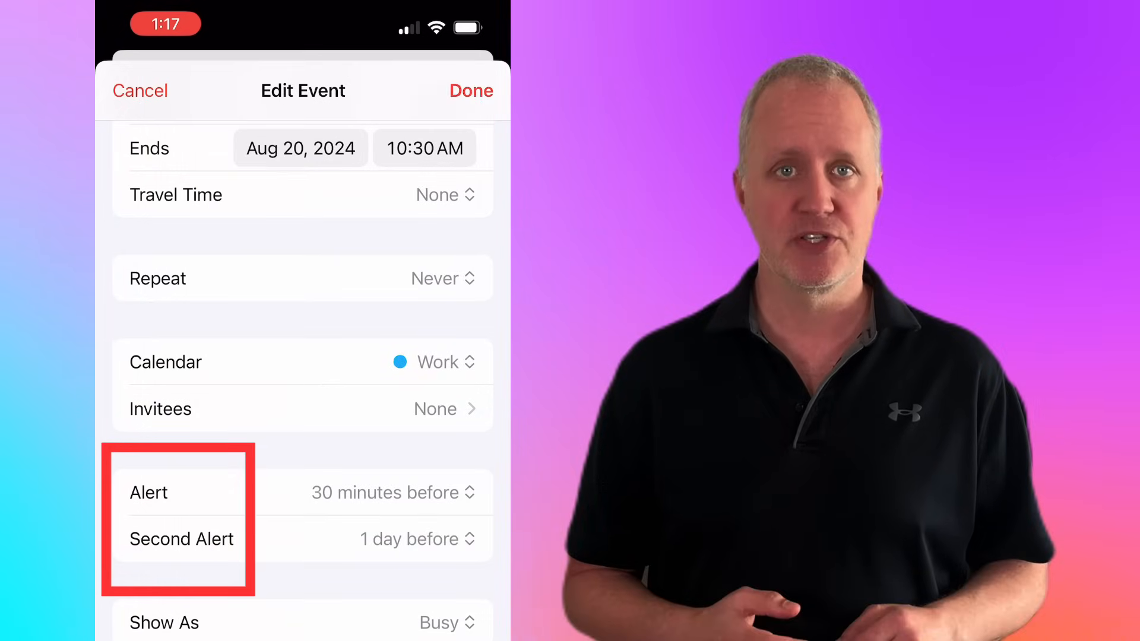
scroll(down, 3)
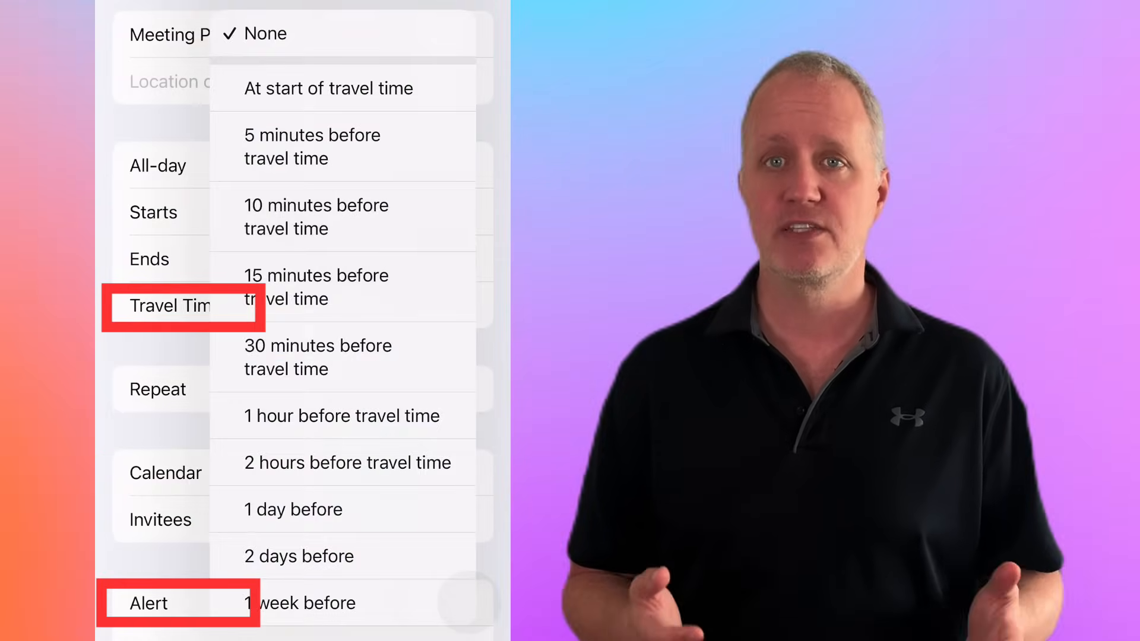
click(316, 287)
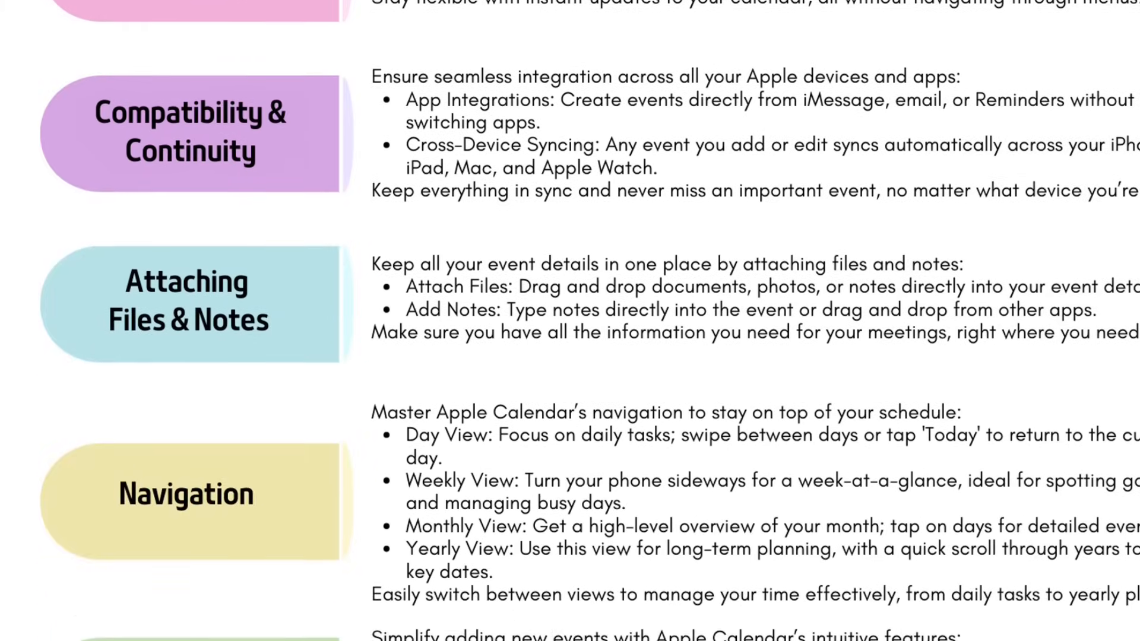
scroll(down, 3)
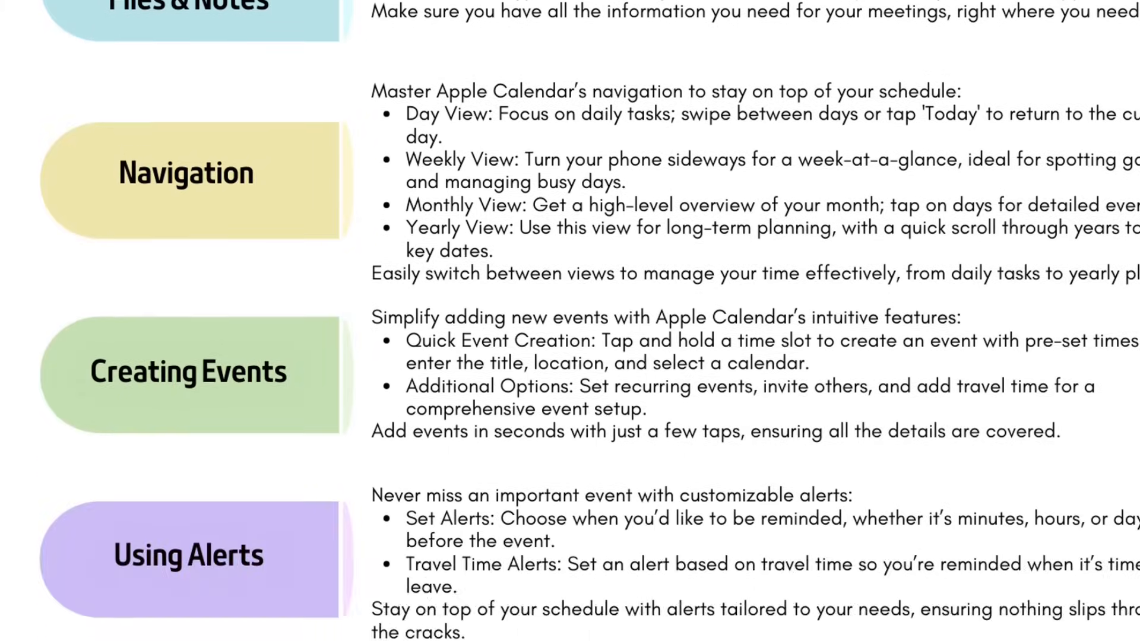